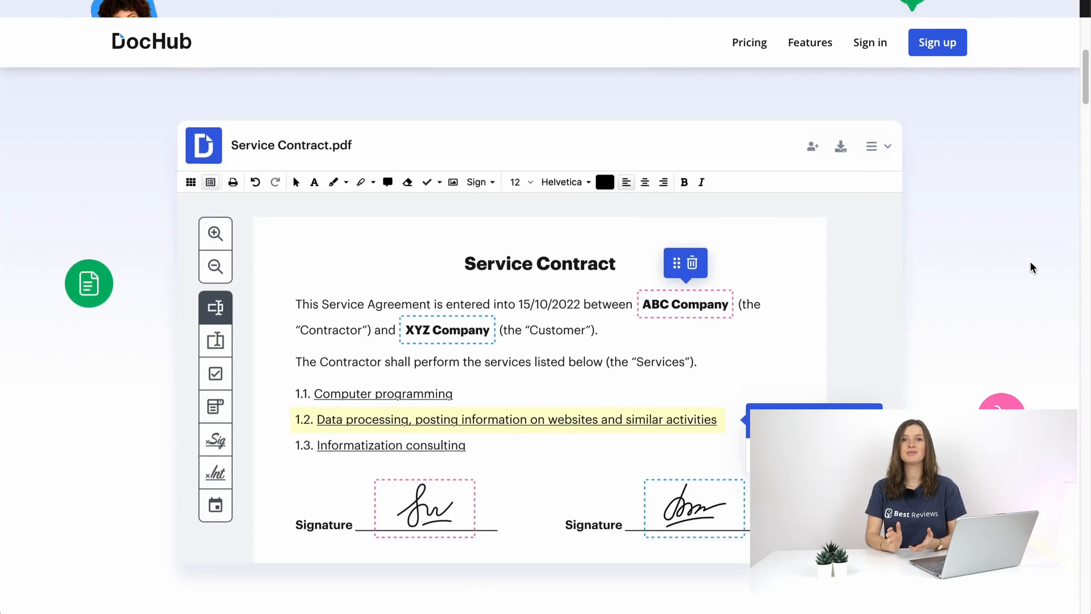
- Create the business organization 'Organization Testing' and return to the dashboard listing it beside Best Reviews
scroll("down", 3)
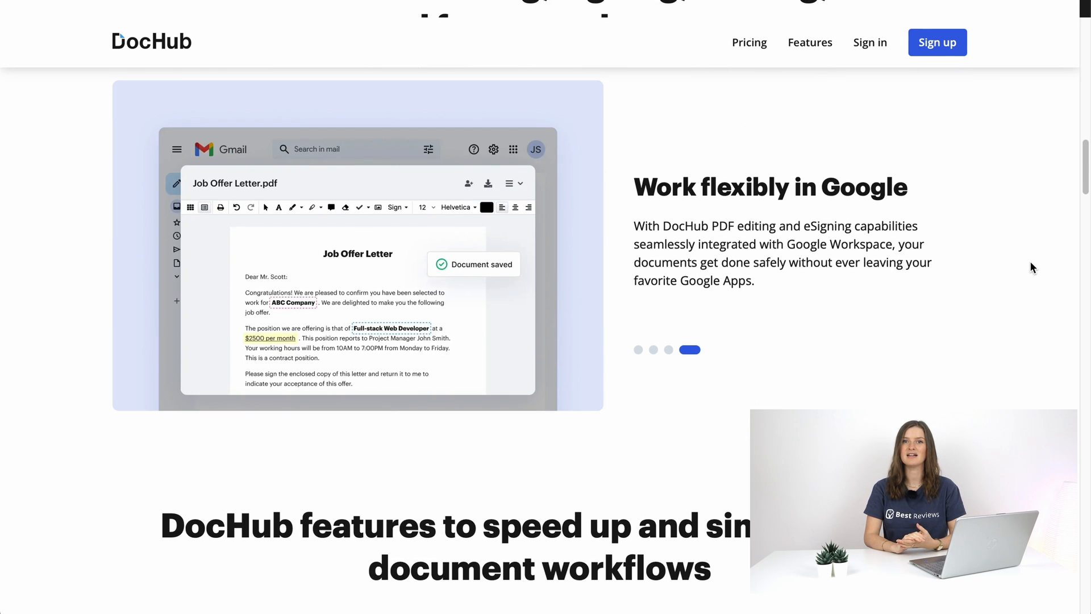
scroll("down", 3)
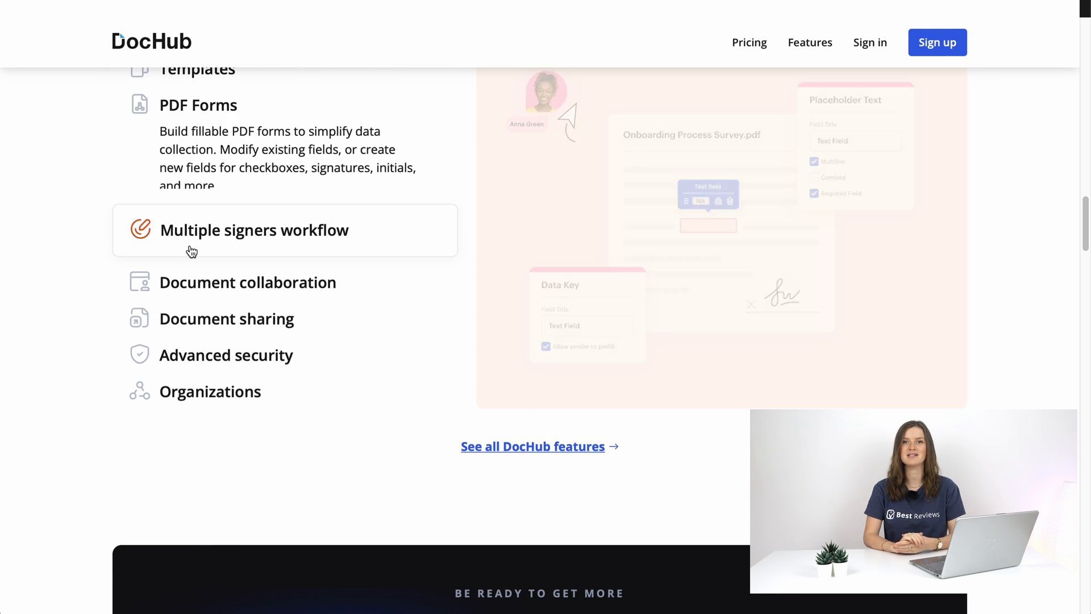
scroll("down", 3)
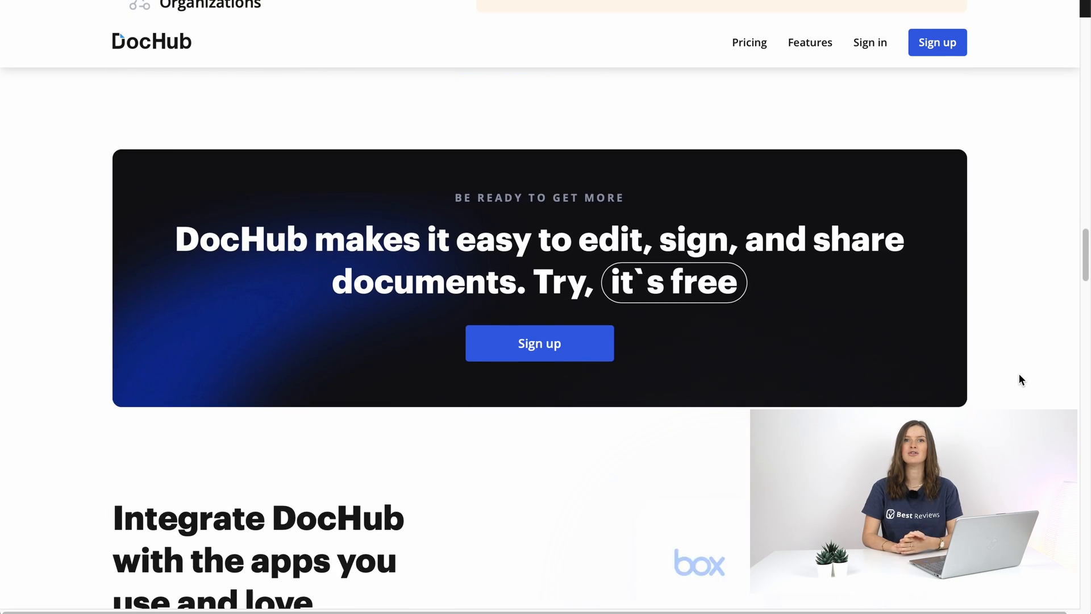
scroll("down", 3)
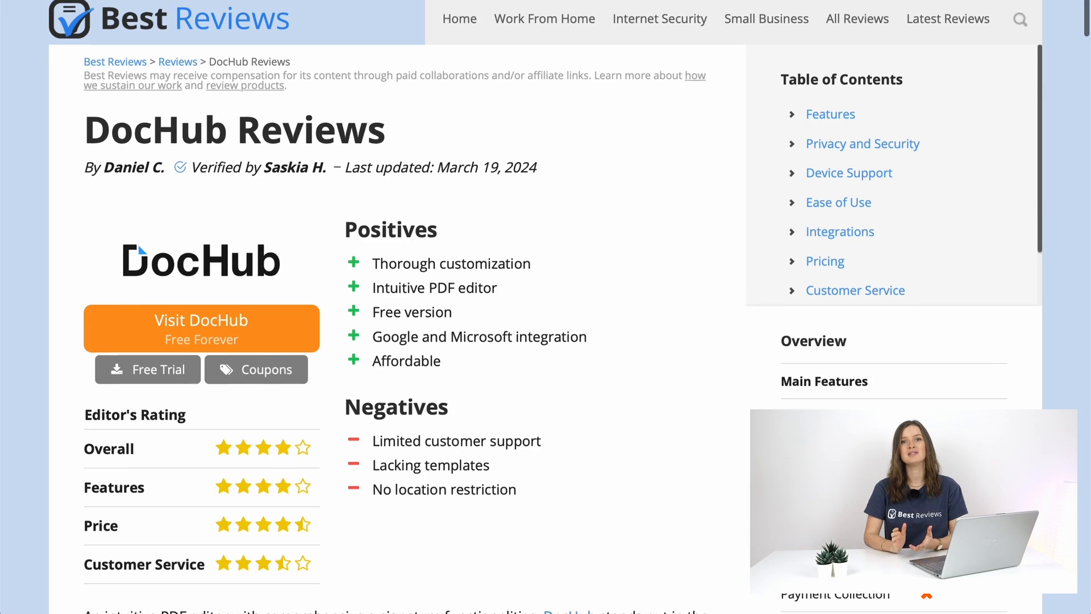
scroll("down", 3)
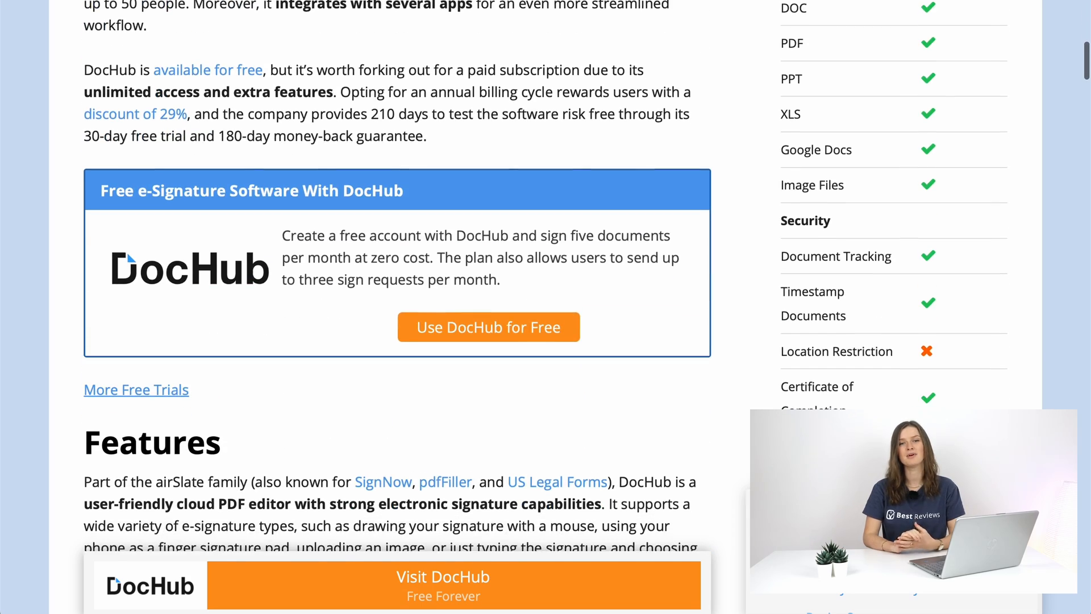
scroll("down", 3)
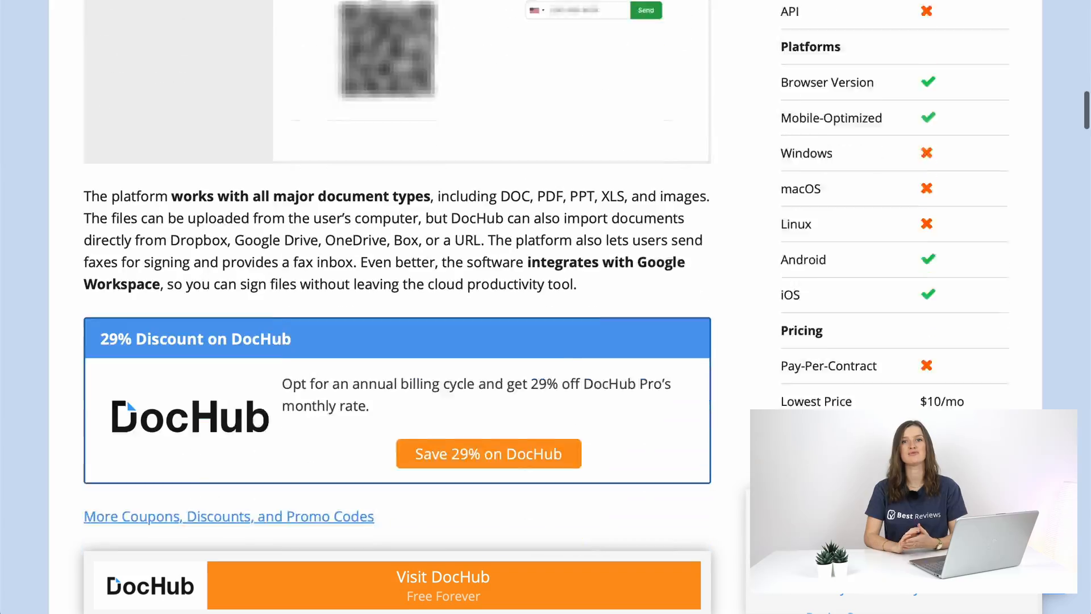
scroll("down", 3)
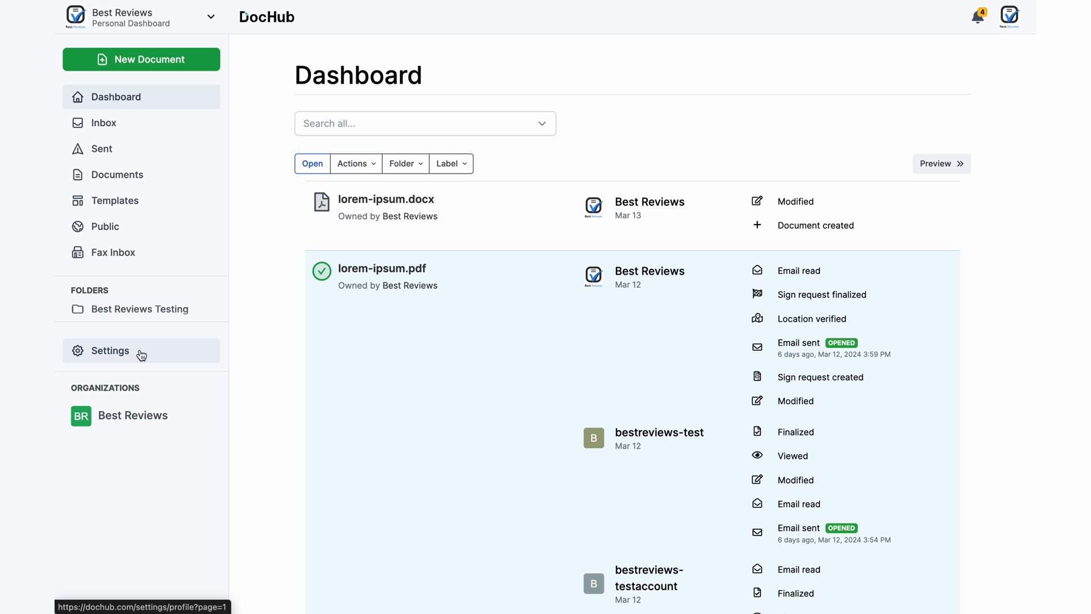
left_click(110, 351)
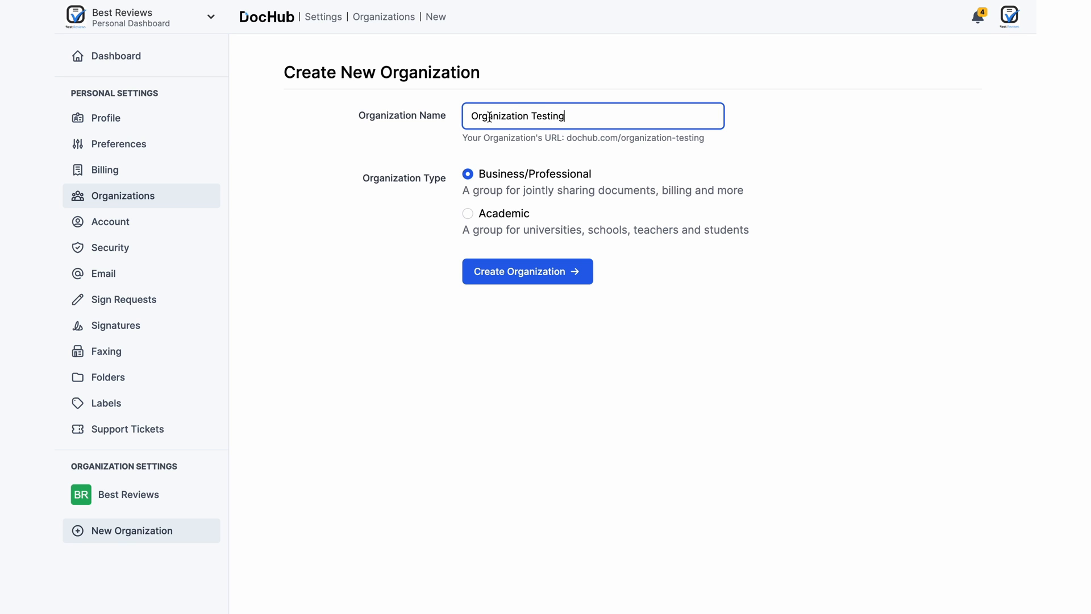
left_click(527, 272)
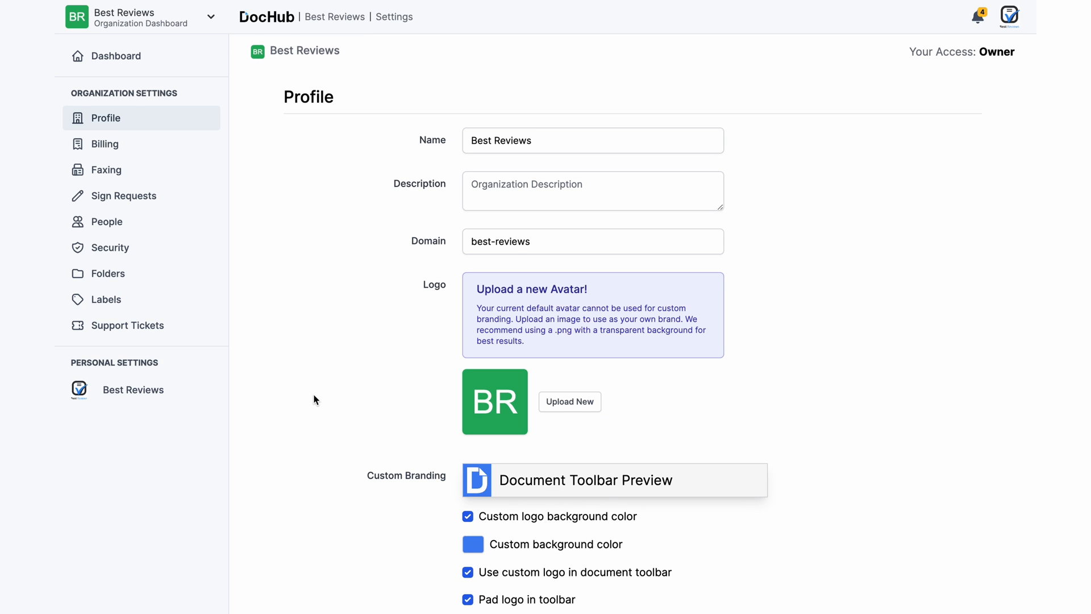
scroll("down", 3)
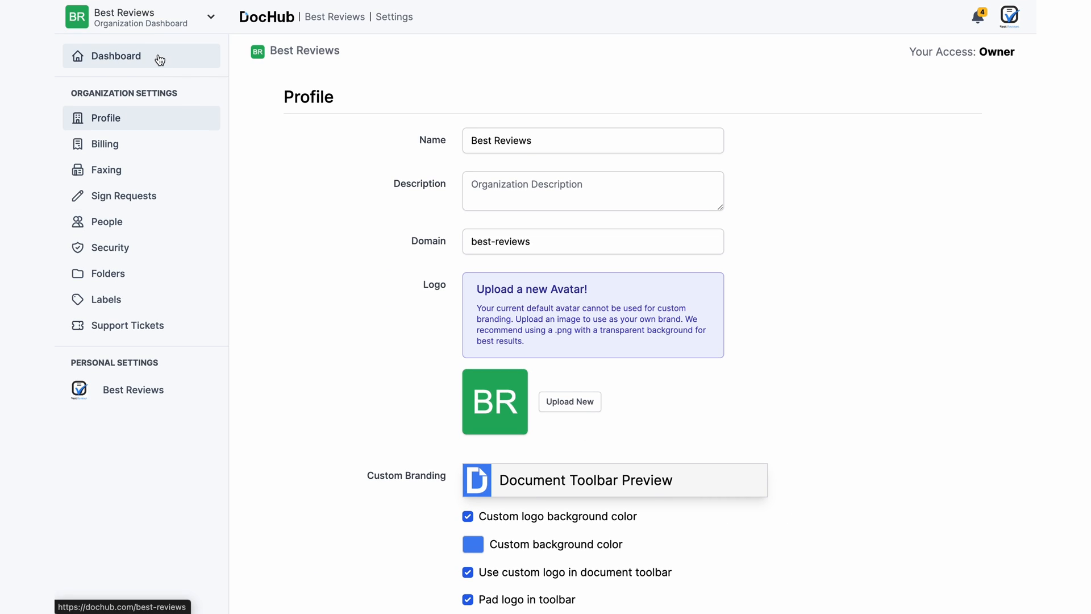
left_click(116, 56)
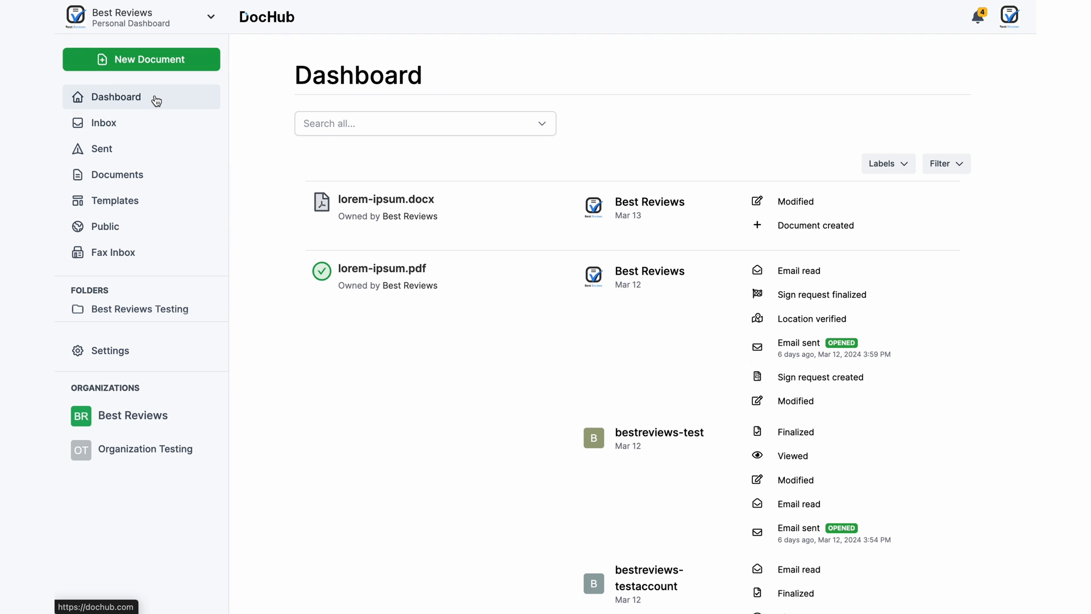
mouse_move(357, 170)
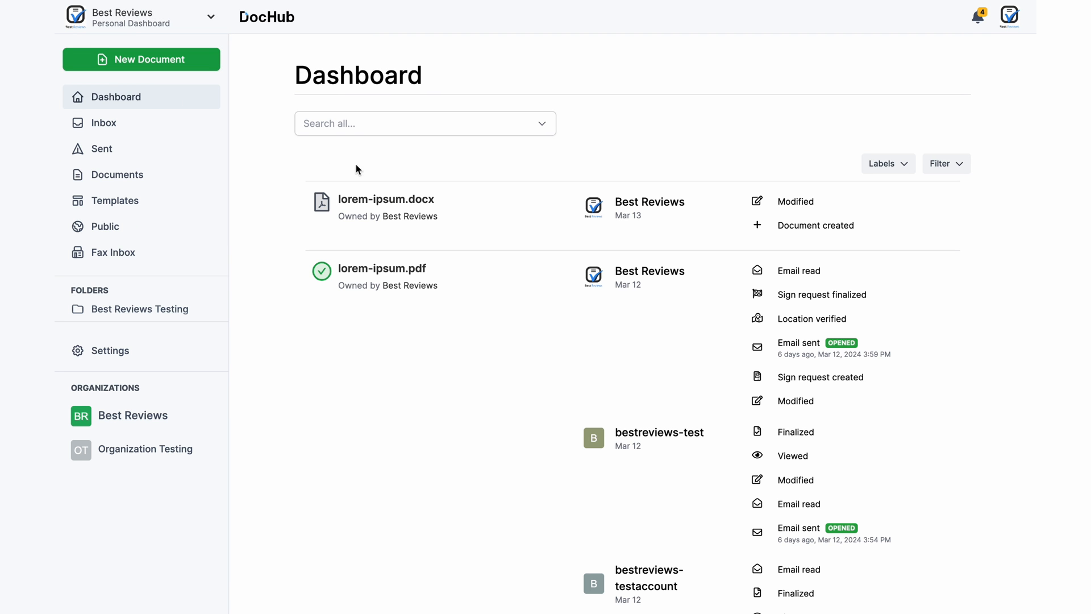
- Start a new Best Reviews document with no folder and Private privacy
left_click(152, 59)
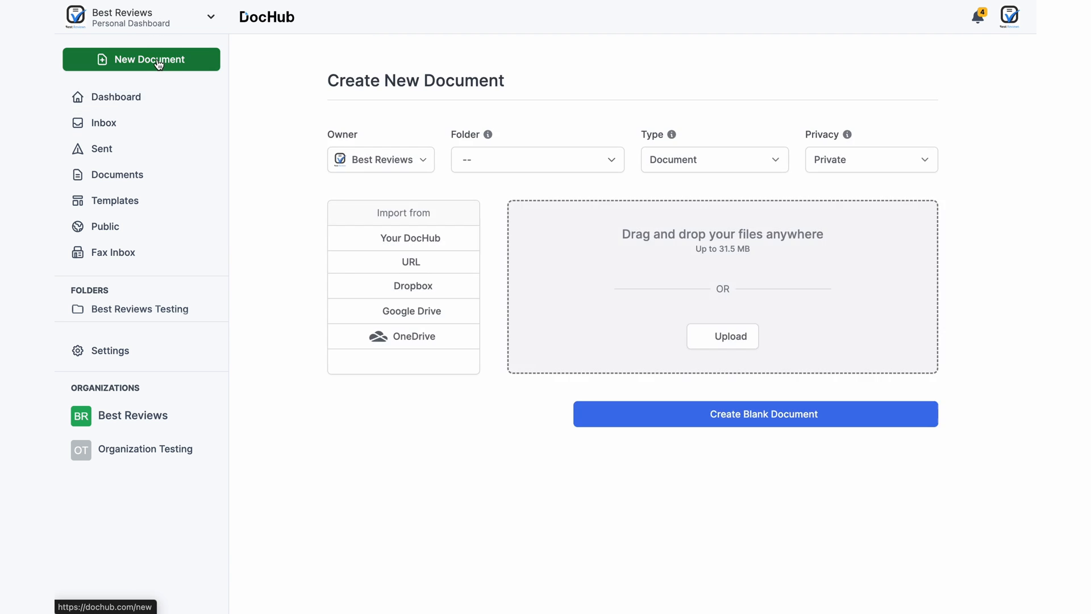
left_click(537, 160)
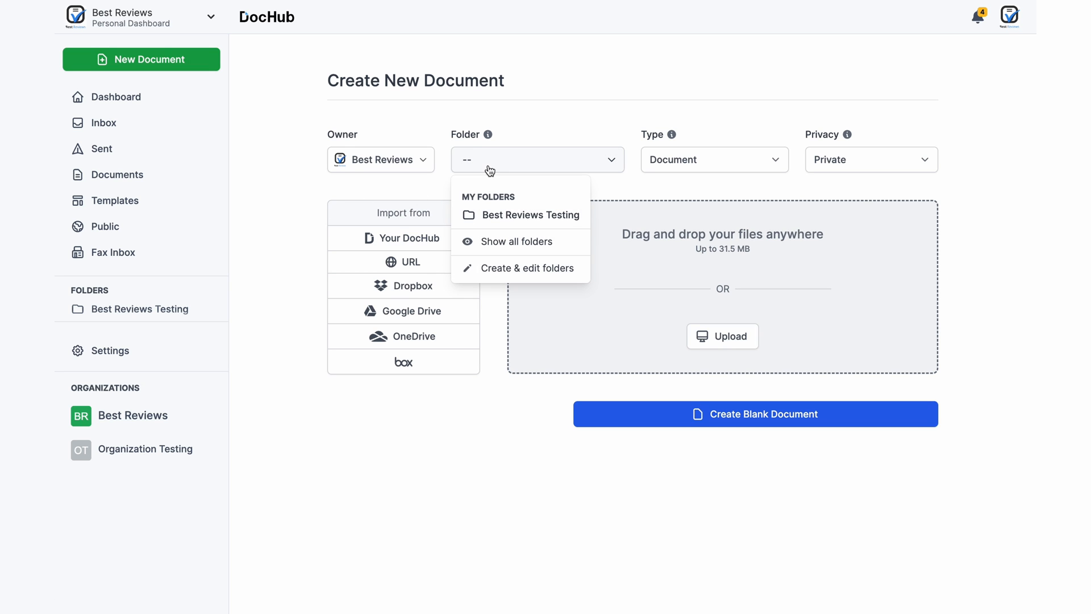
left_click(871, 160)
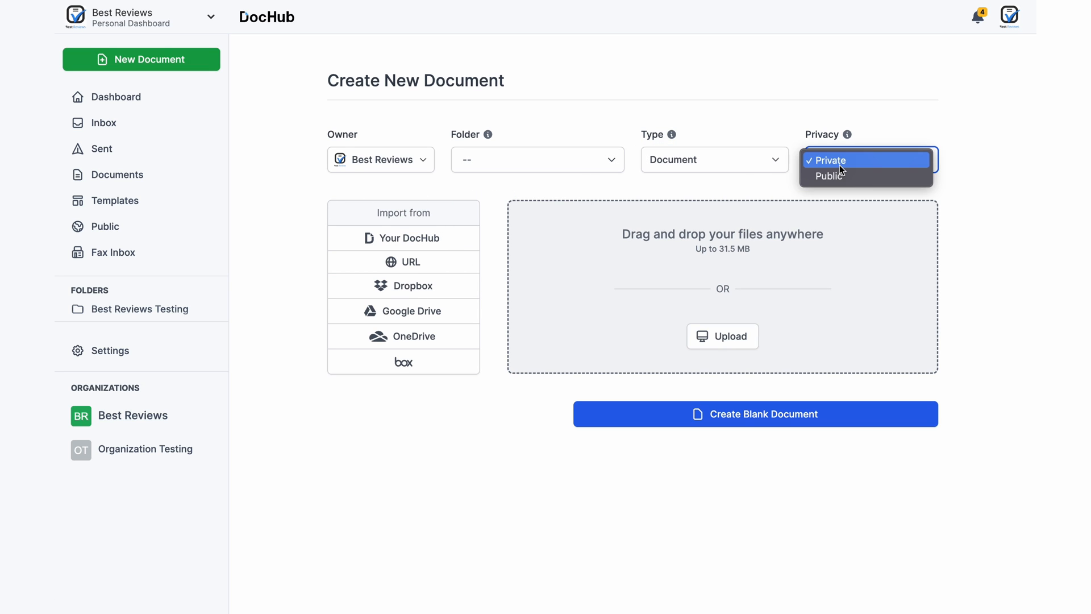
left_click(832, 160)
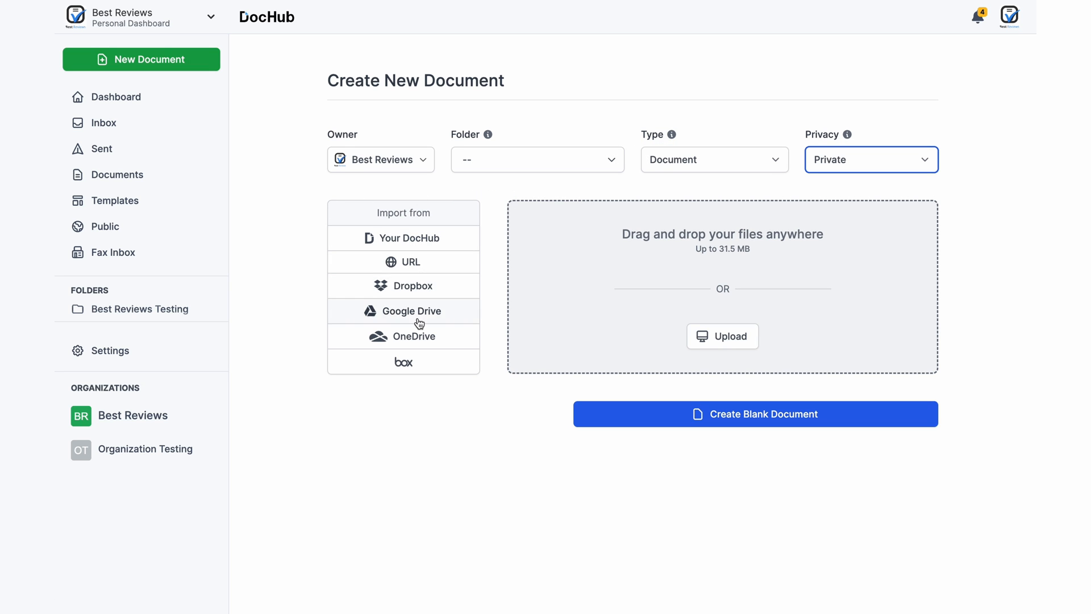
mouse_move(687, 197)
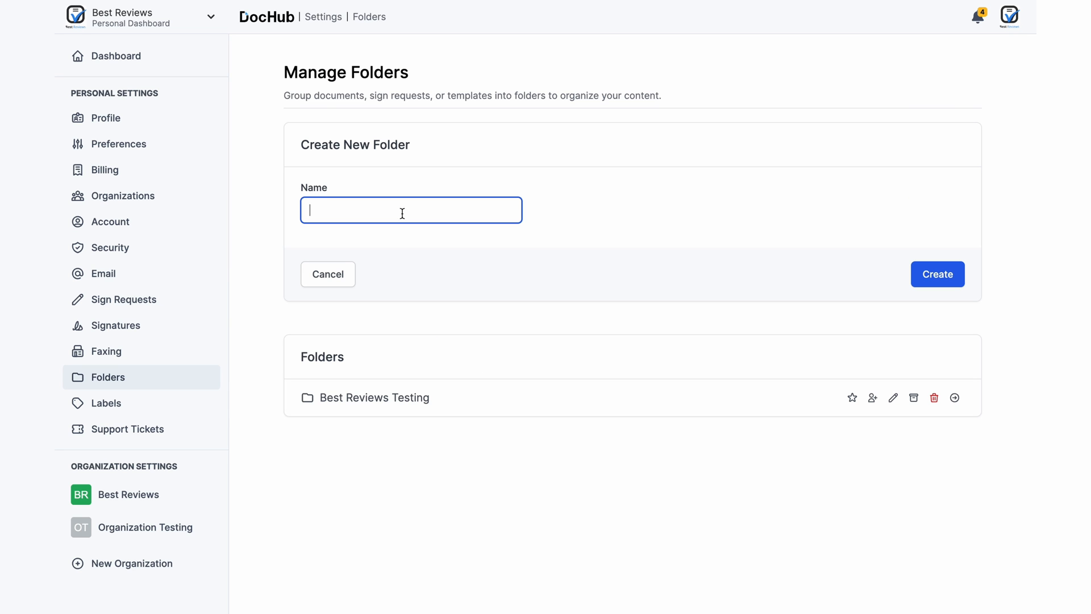
- Enter 'Folder Test' as the new folder name, then go to label management
type("Folder Test")
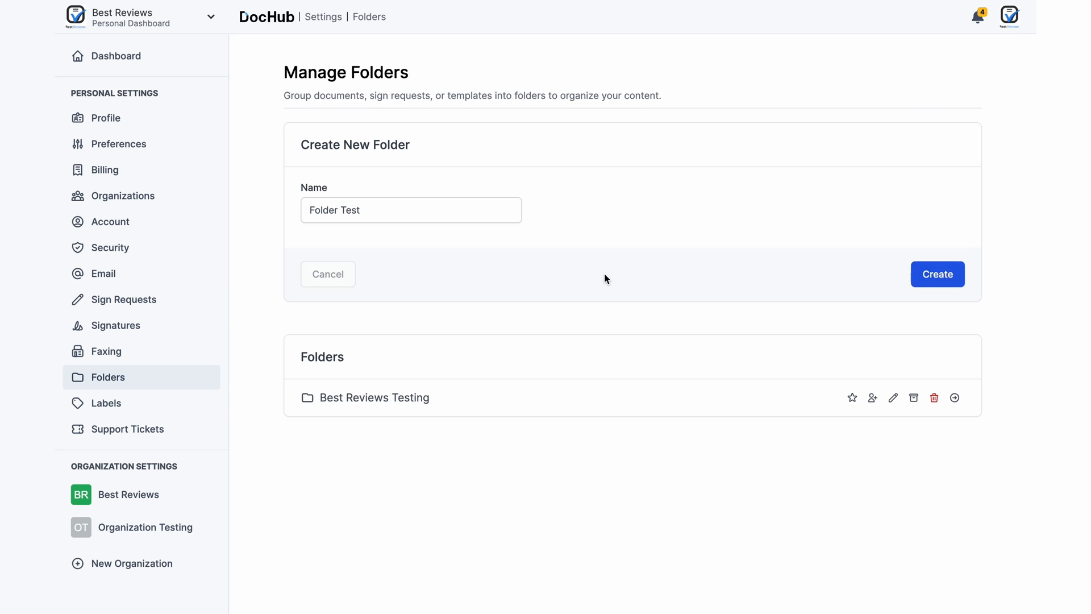
left_click(105, 403)
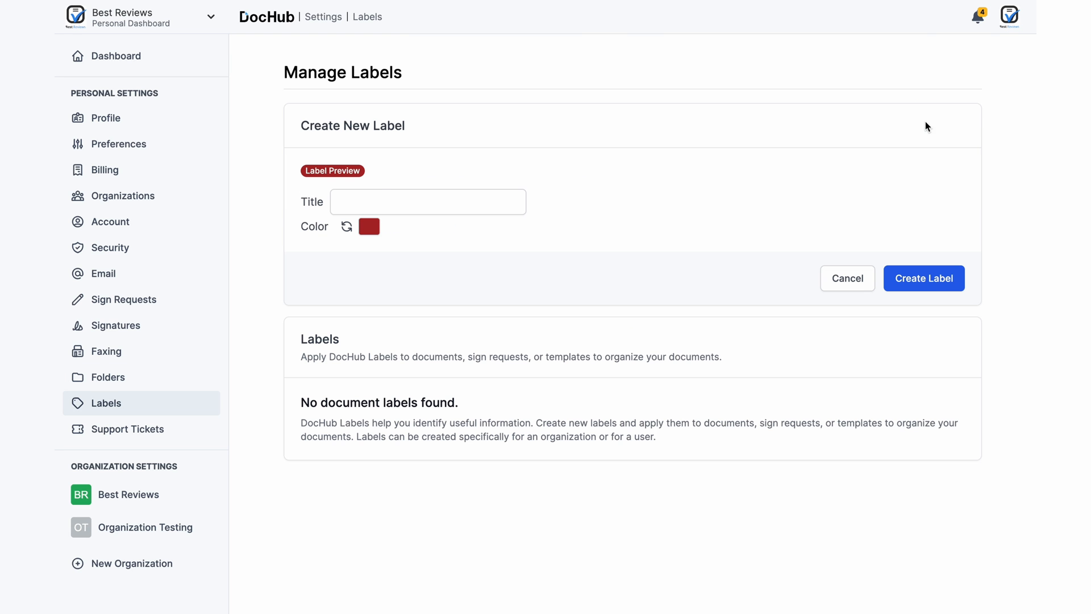
left_click(368, 226)
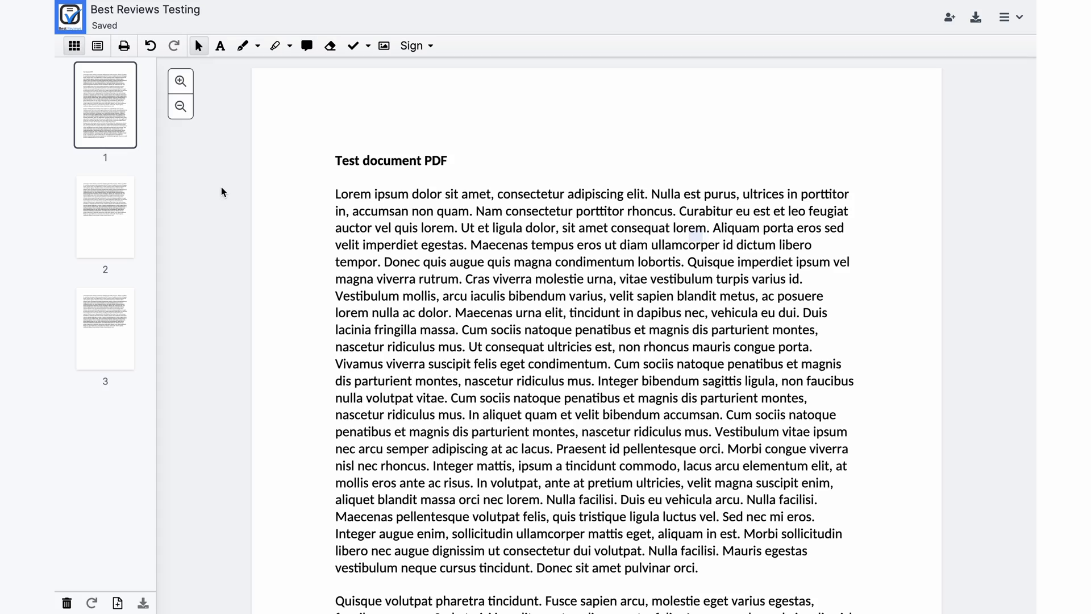
- Reorder the pages of the Best Reviews Testing PDF until the page order updates
left_click(105, 219)
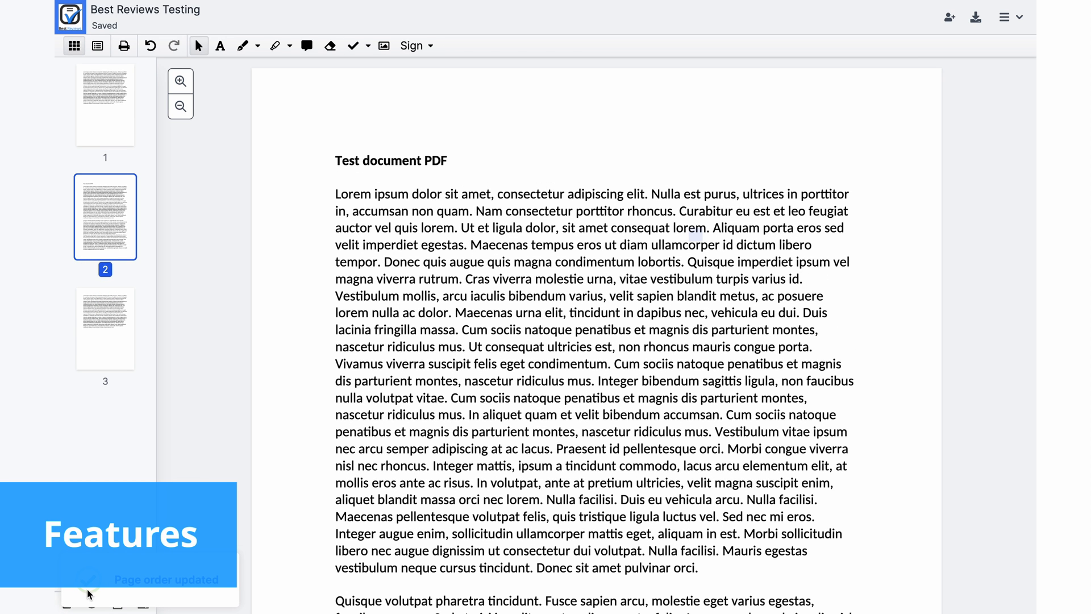
left_click(85, 603)
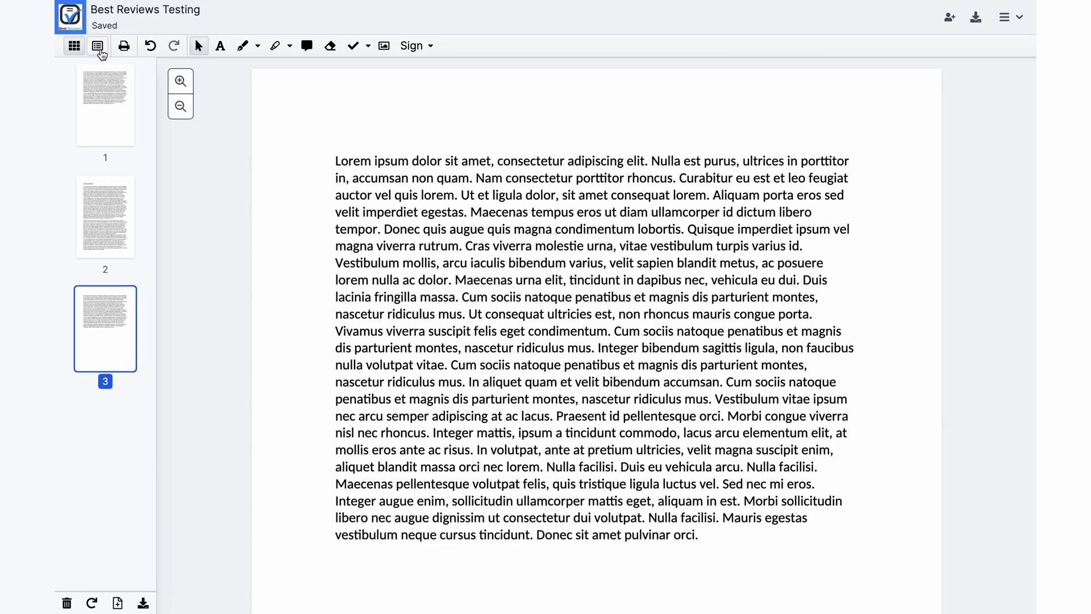
left_click(411, 46)
type("P")
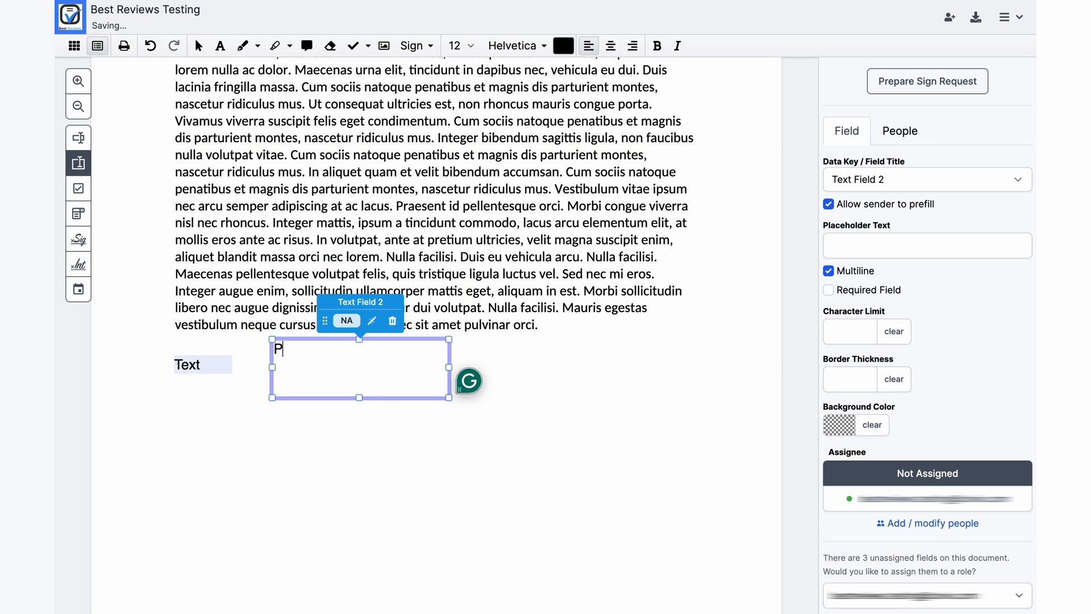
- Add a checkbox and a combo box offering Option 1 and Option 2 below the text
type("aragraph")
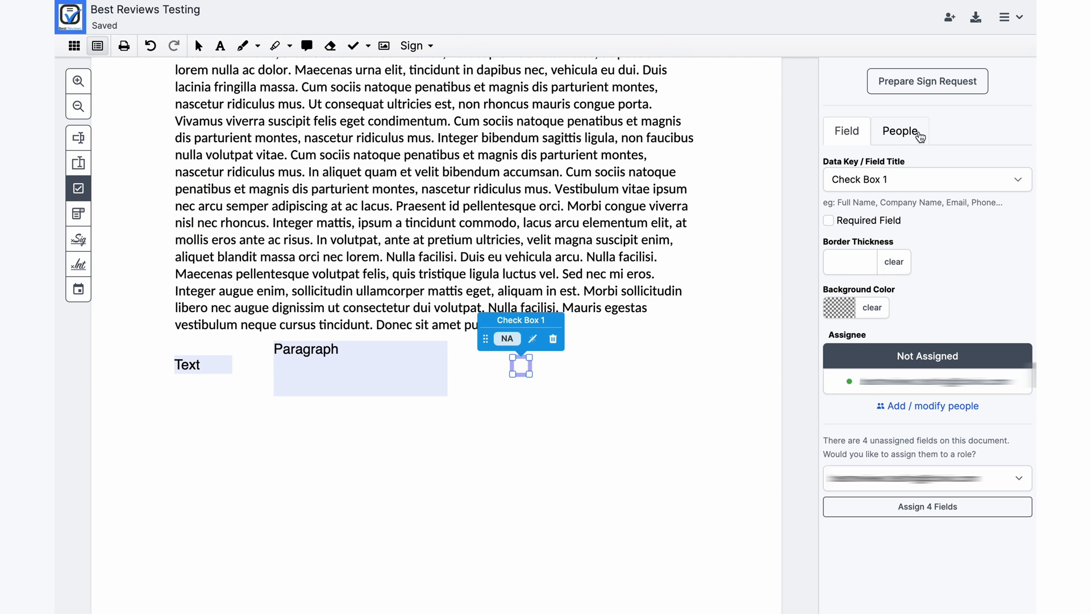
left_click(828, 220)
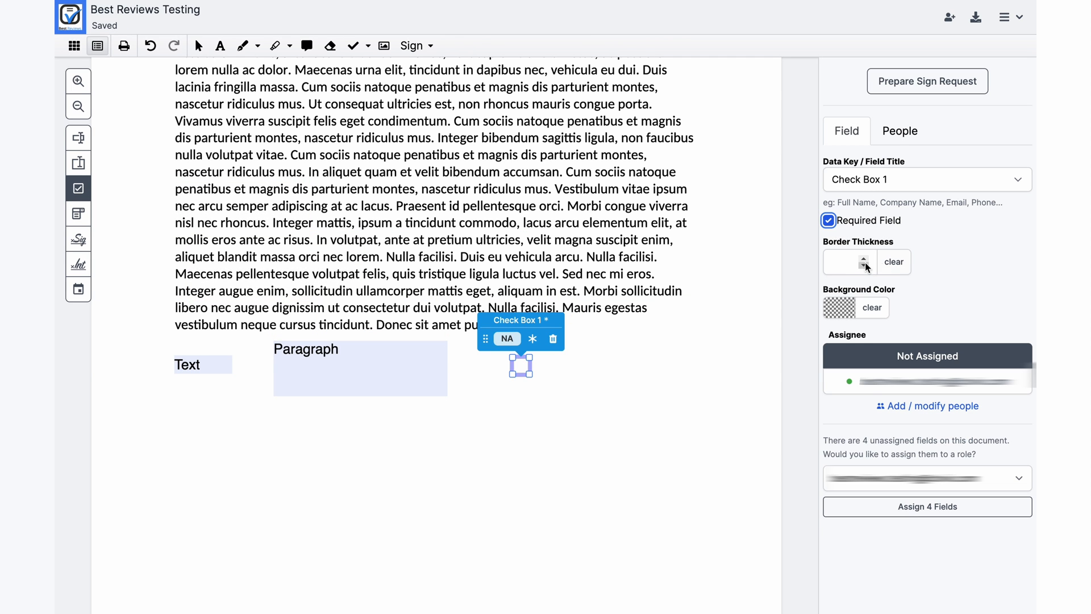
left_click(863, 258)
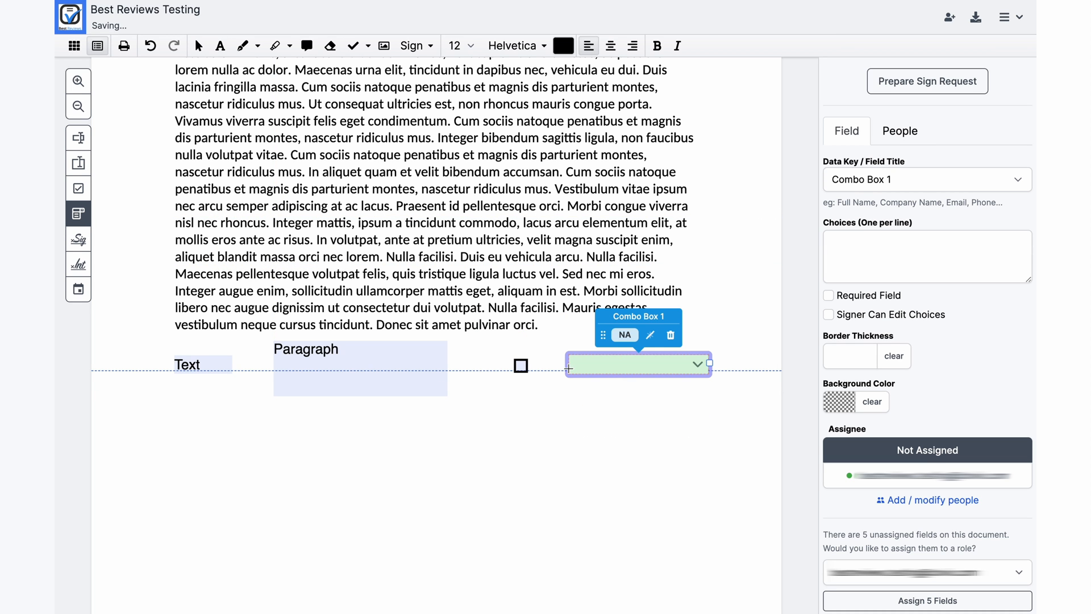
type("Option 1")
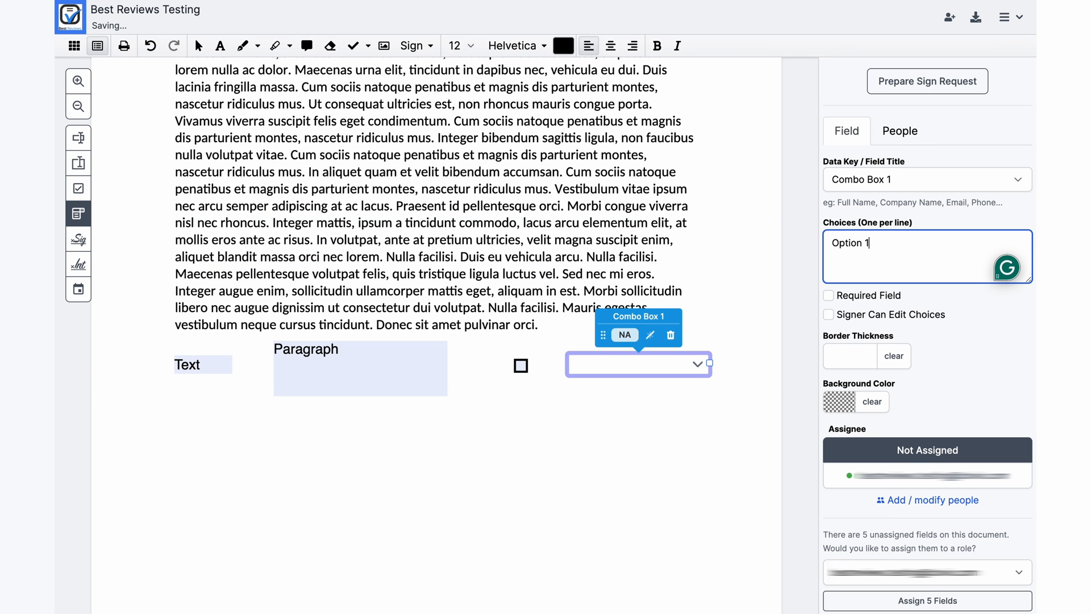
type("Option 2")
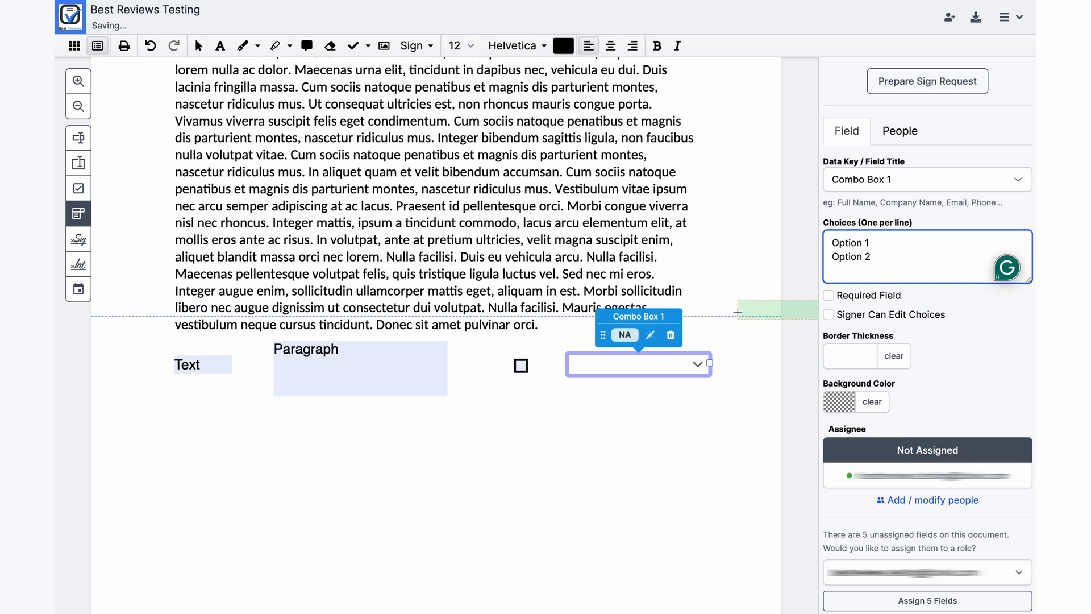
left_click(900, 131)
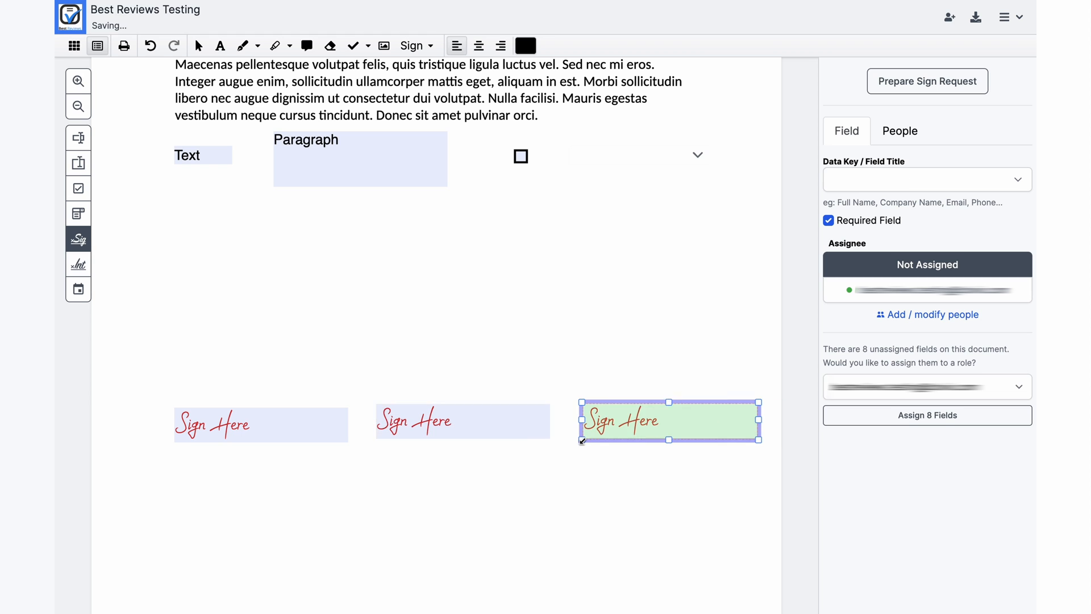
- Assign the first and third Sign Here signature fields to the signer
left_click(261, 425)
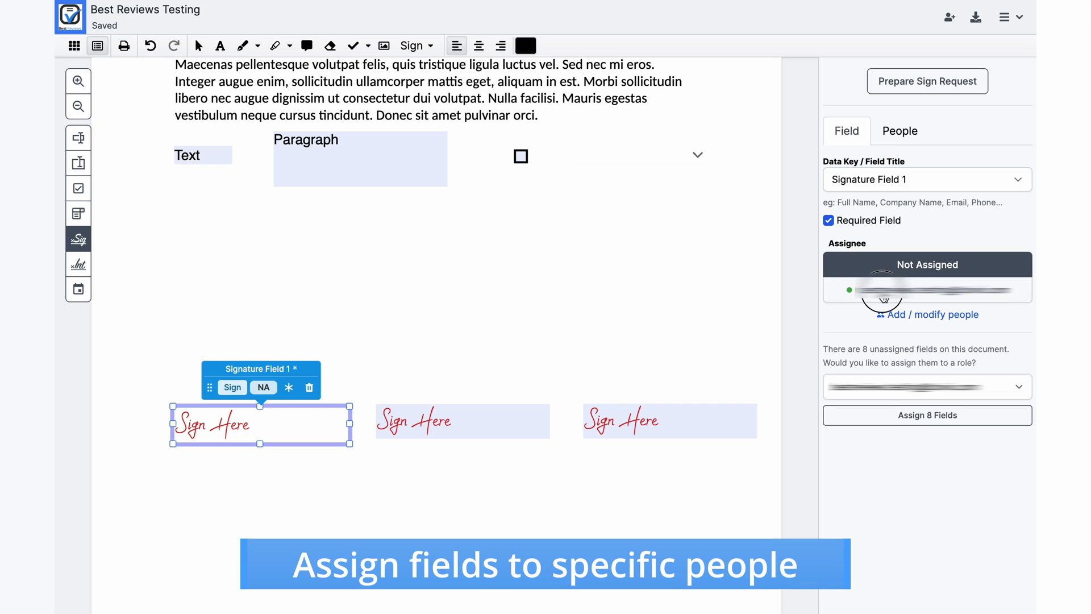
left_click(462, 420)
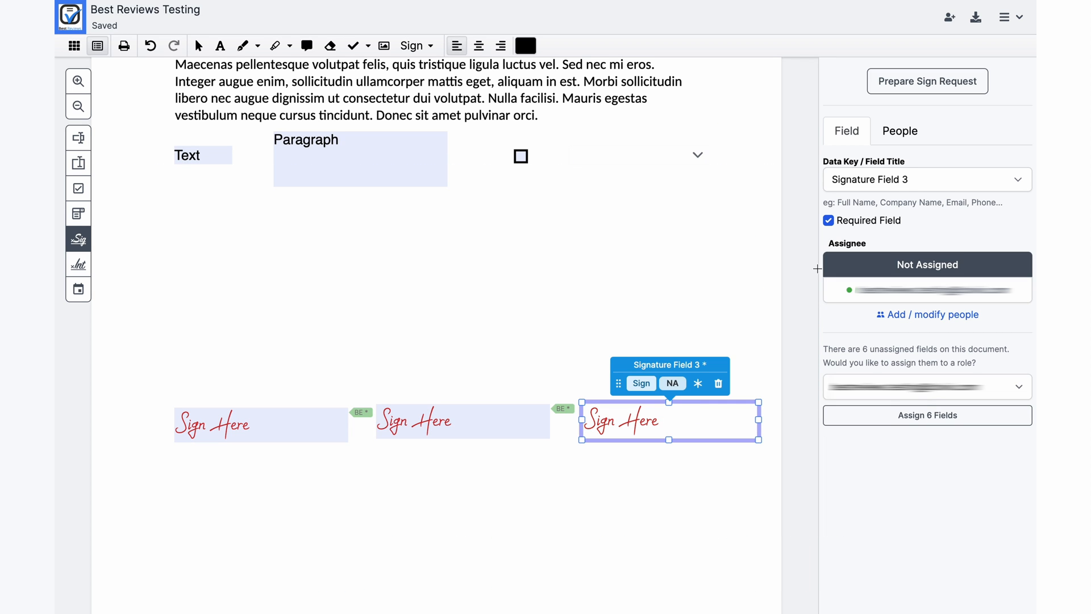
left_click(672, 384)
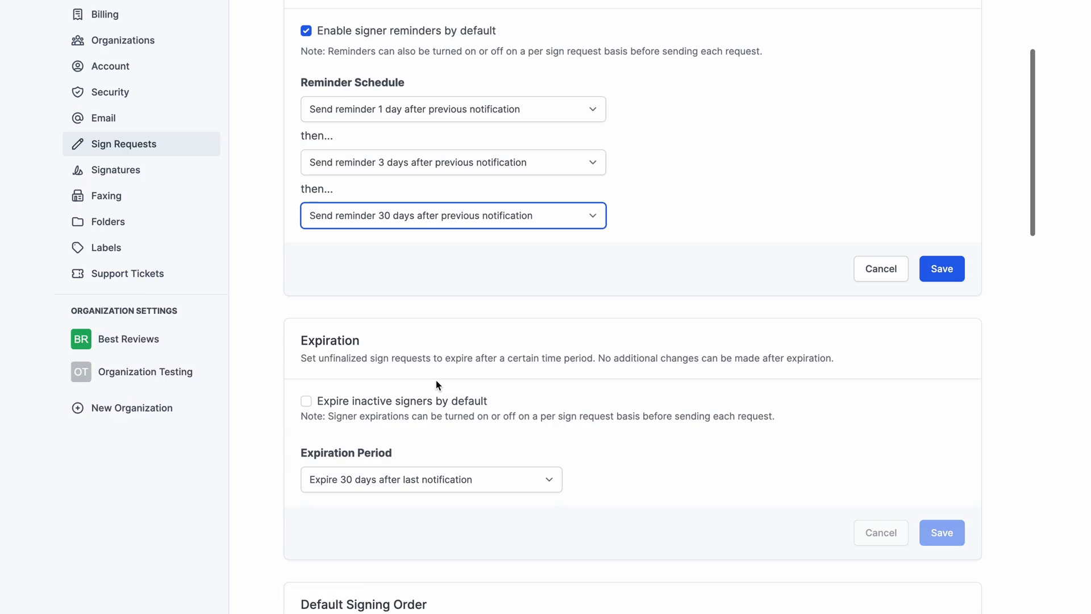
- Save reminders at 1, 3 and 30 days and set default signing order to All at once
left_click(431, 480)
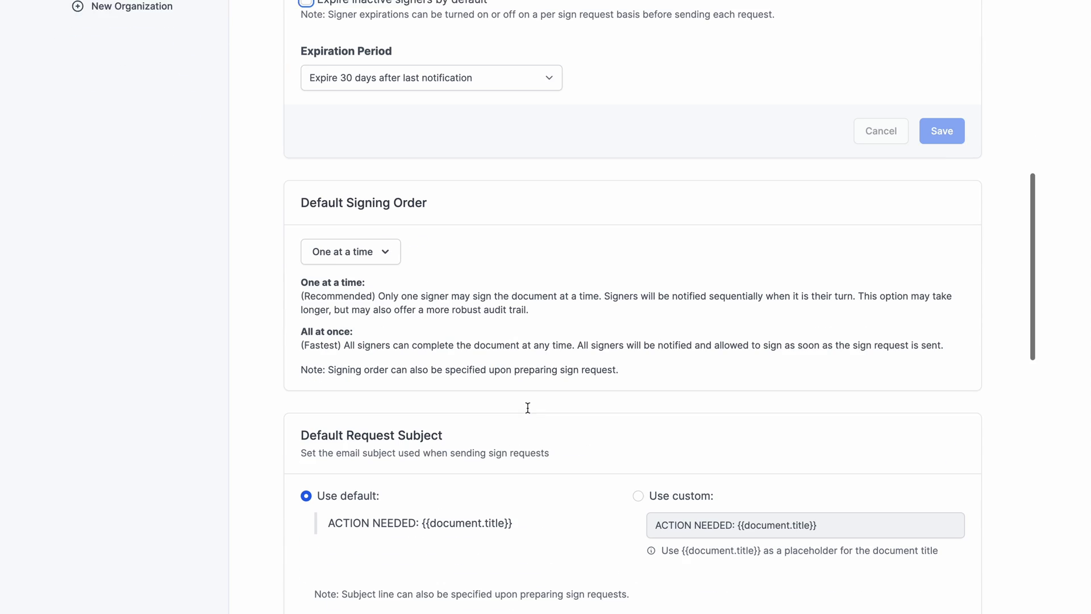
left_click(350, 252)
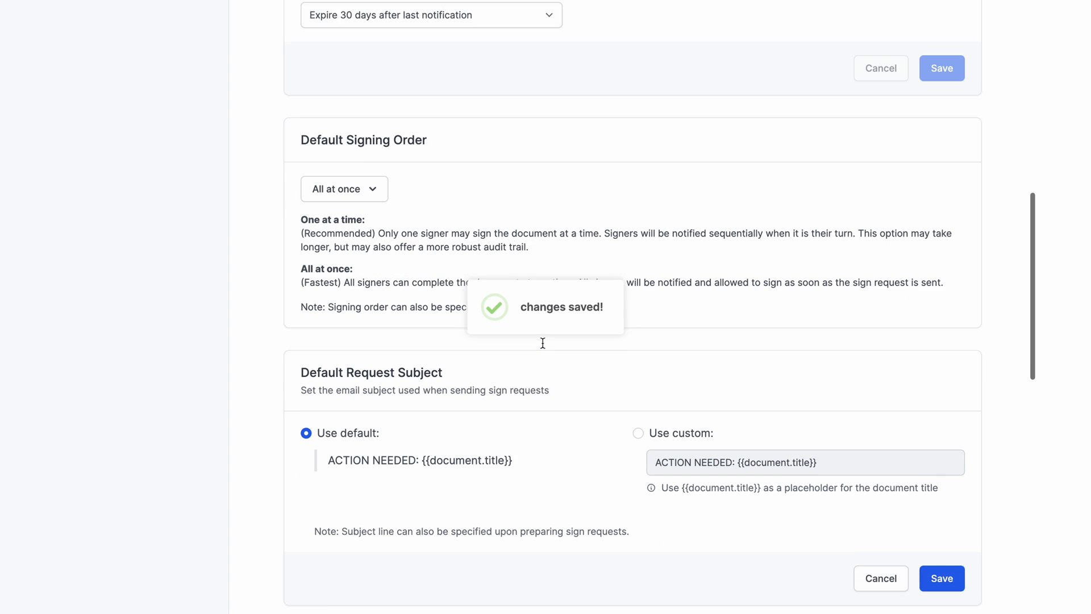
scroll("down", 3)
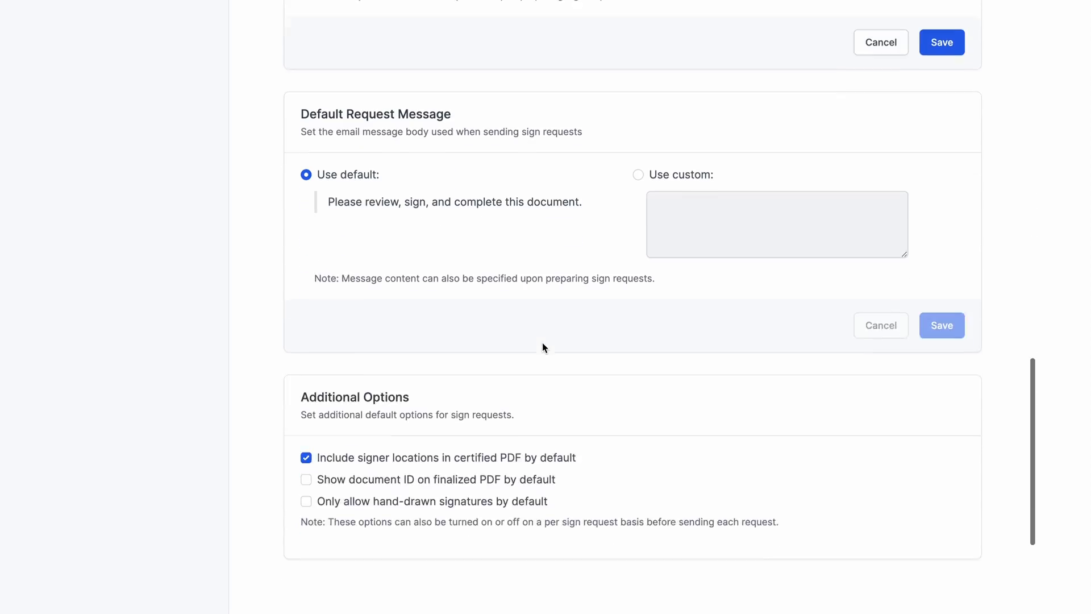
left_click(306, 405)
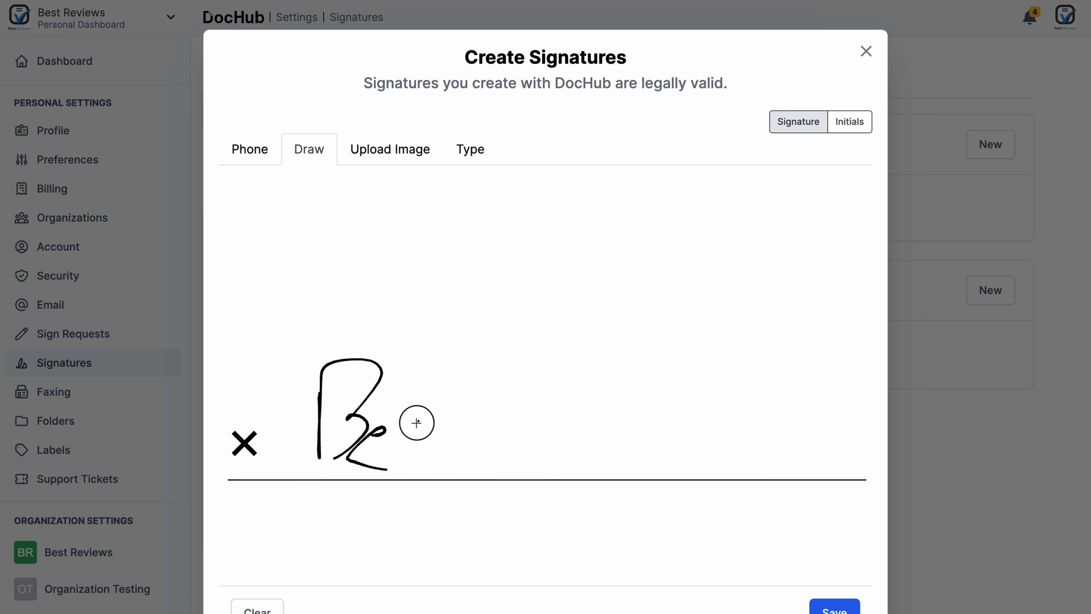
- View the Upload Image option and the typed signature styles for Best Reviews
left_click(390, 150)
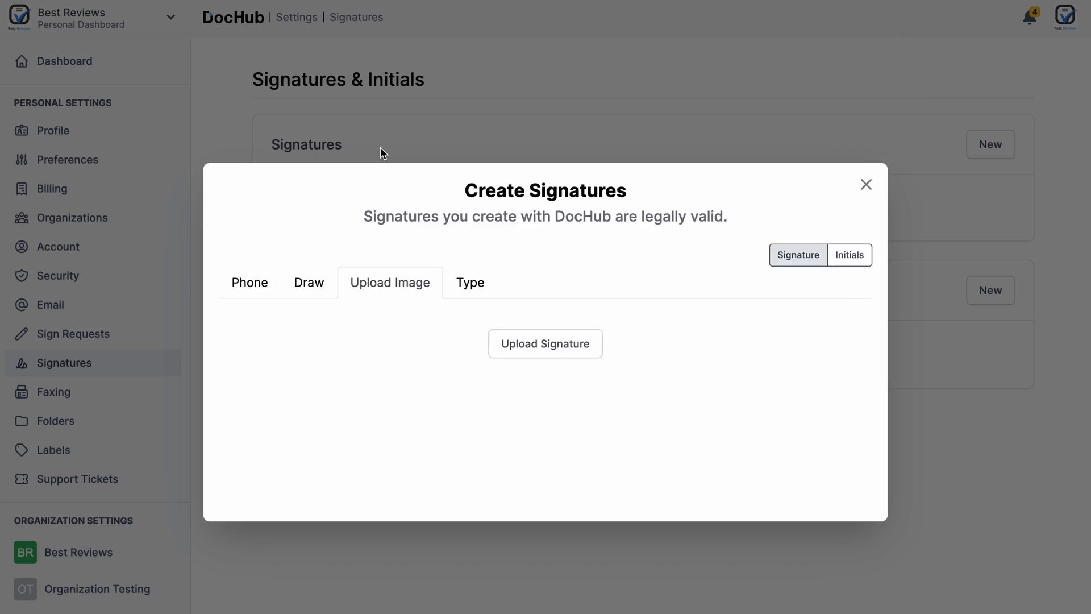
left_click(470, 283)
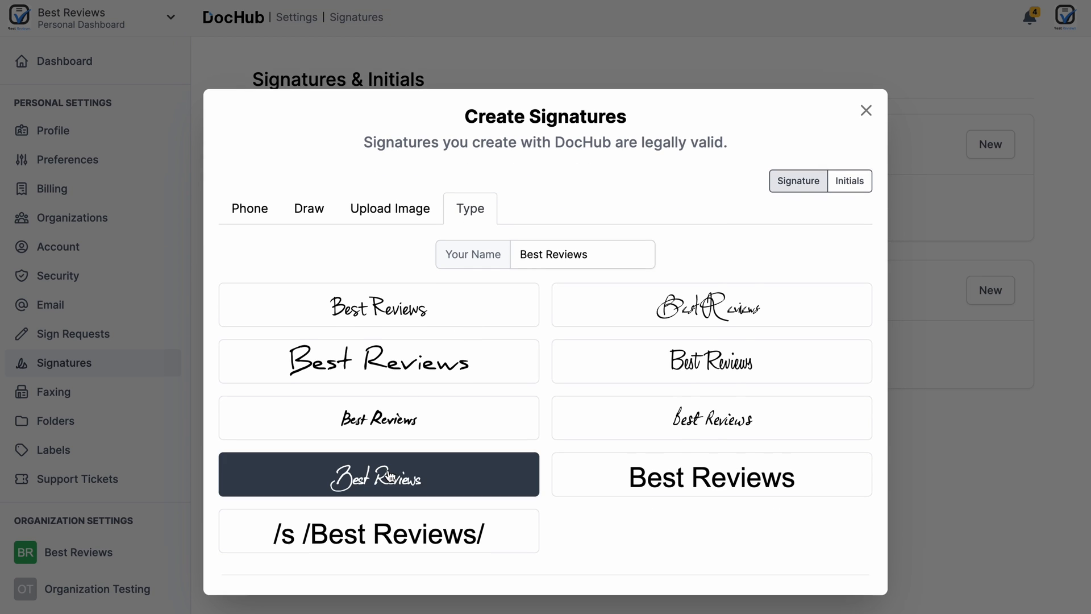
left_click(711, 341)
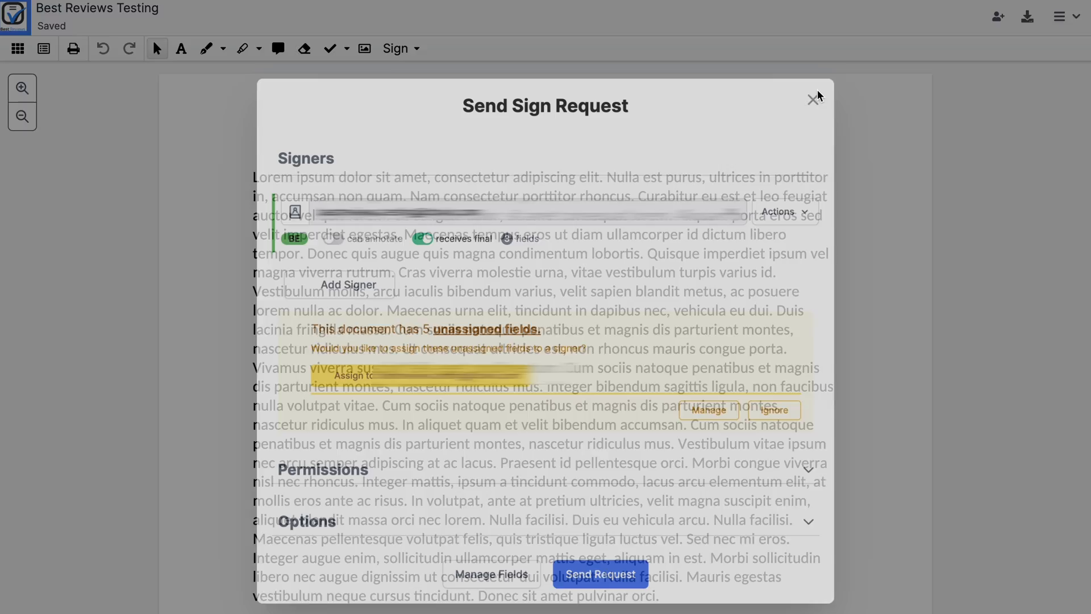
- Assign every unassigned field to the signer and confirm with Assign Fields
left_click(353, 375)
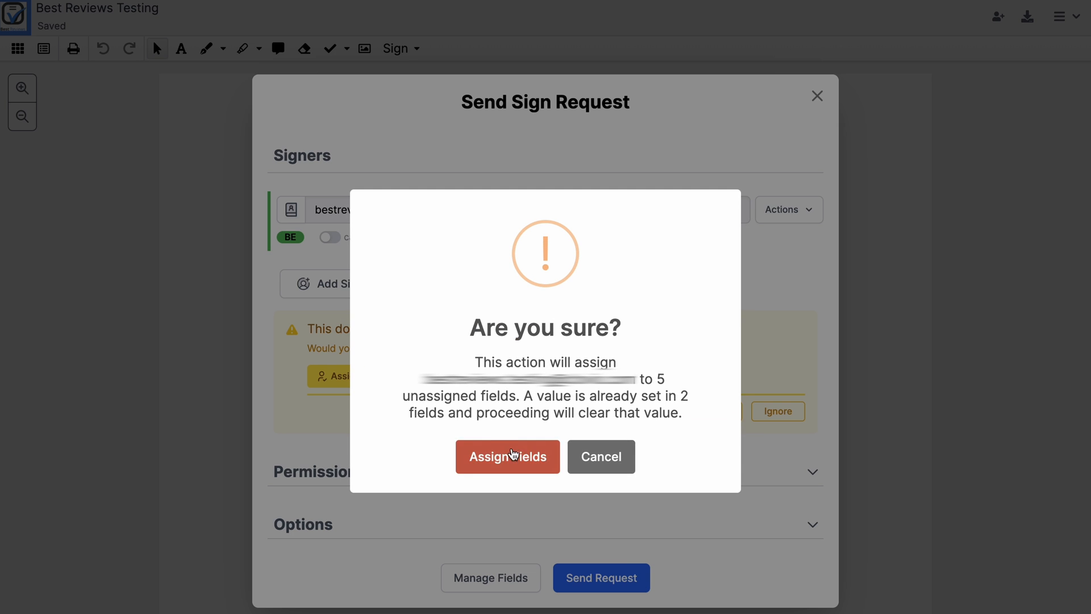
left_click(508, 456)
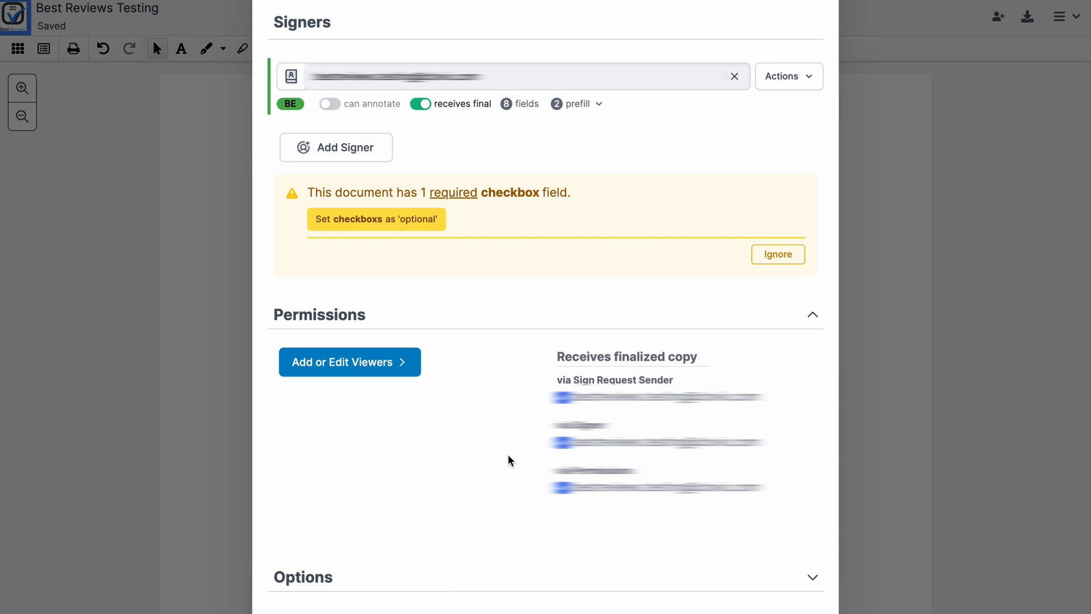
scroll("down", 3)
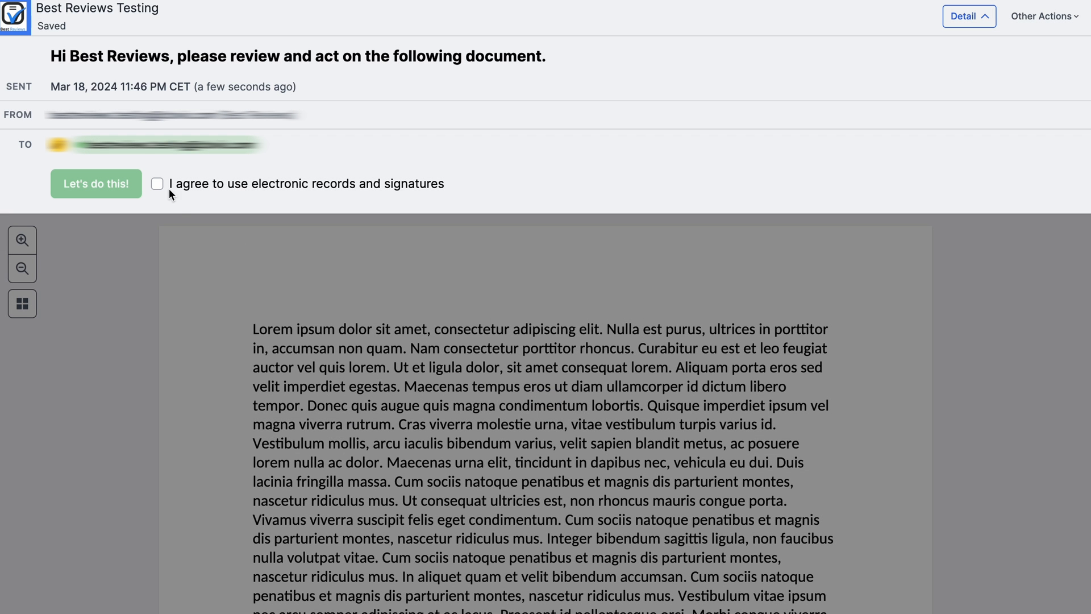
- As signer, consent to electronic records, fill the paragraph field, and apply a drawn signature
left_click(95, 184)
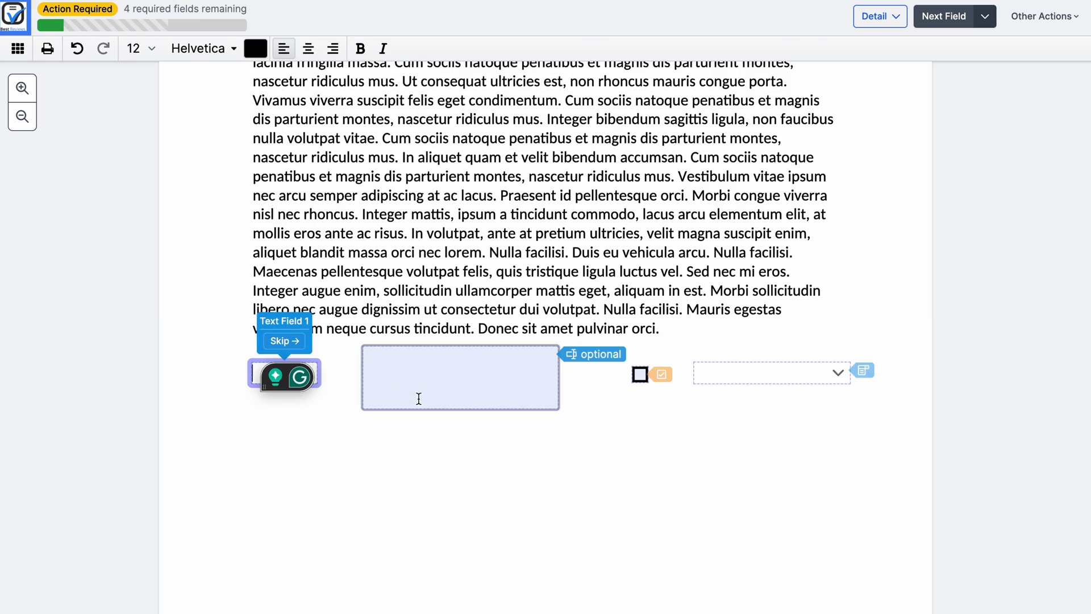
left_click(639, 374)
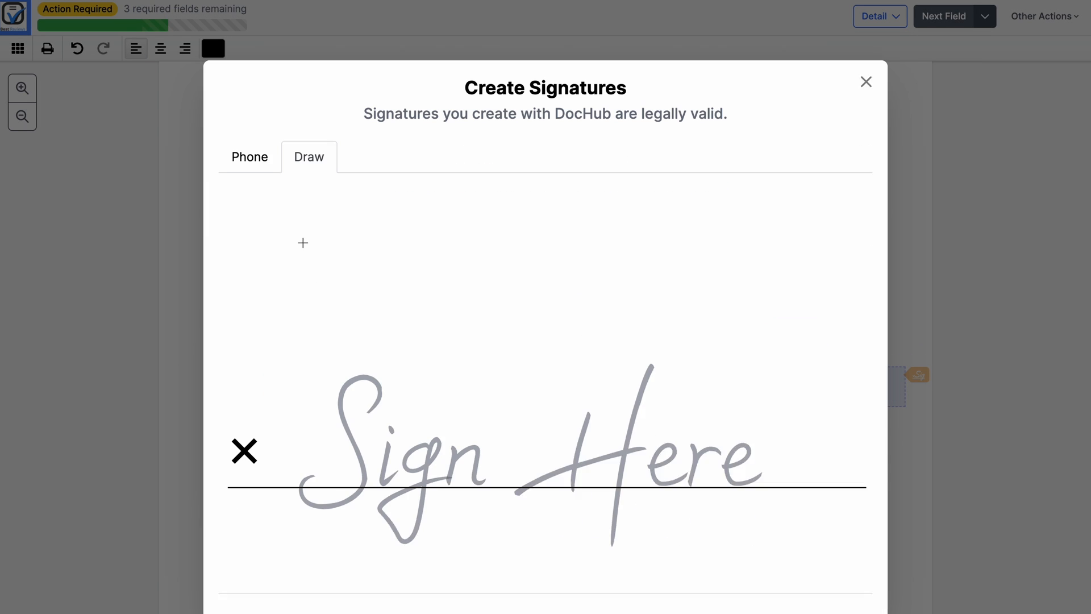
left_click_drag(334, 265, 536, 445)
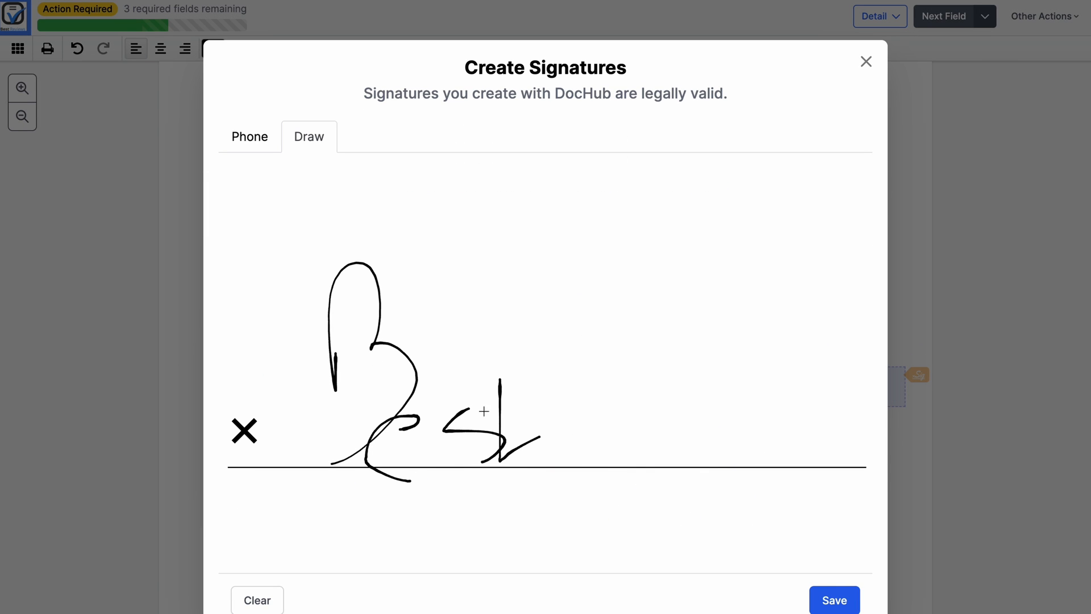
left_click(834, 600)
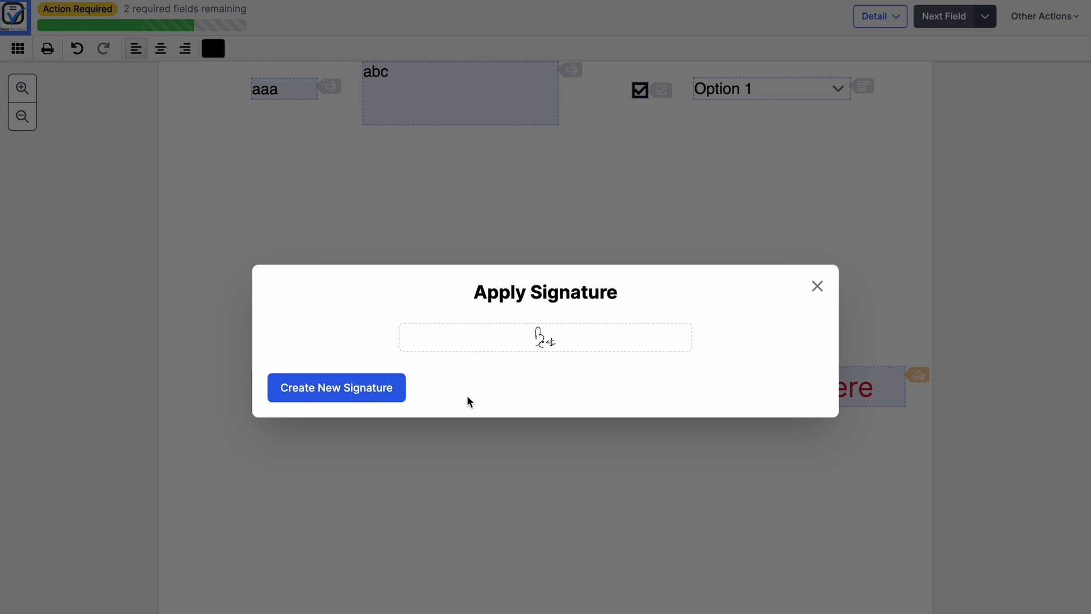
left_click(336, 388)
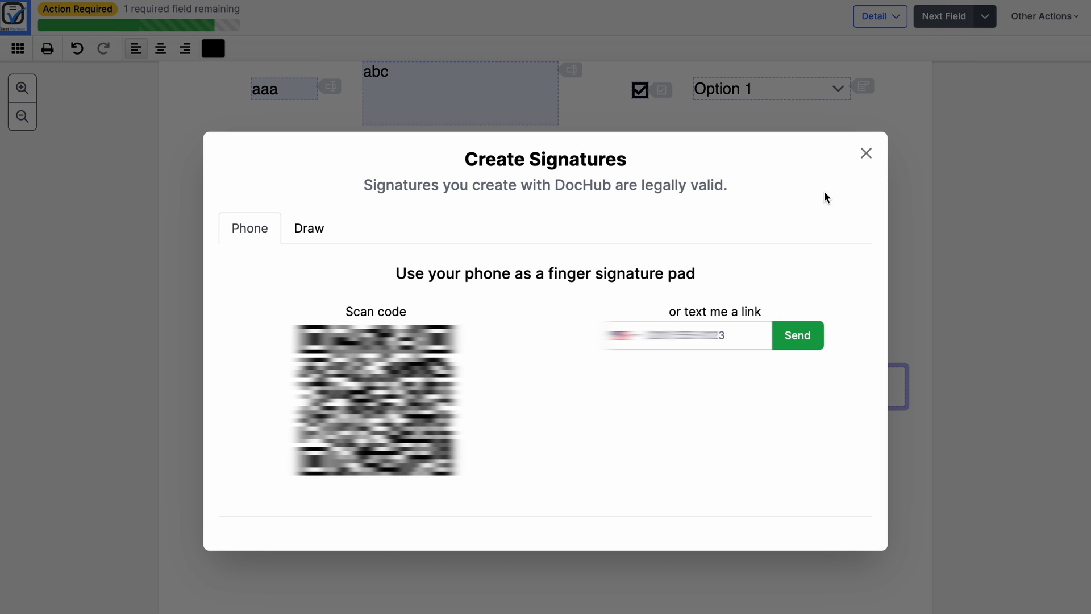
left_click(308, 228)
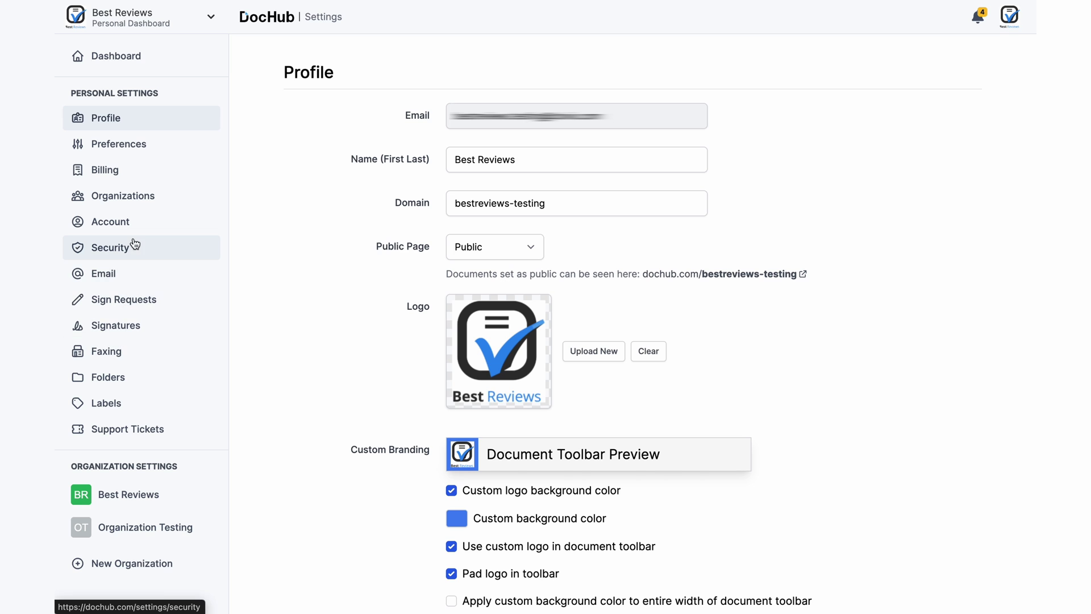
- Show DocHub's Security settings, scrolled down to the Two-Factor Authentication options
left_click(111, 247)
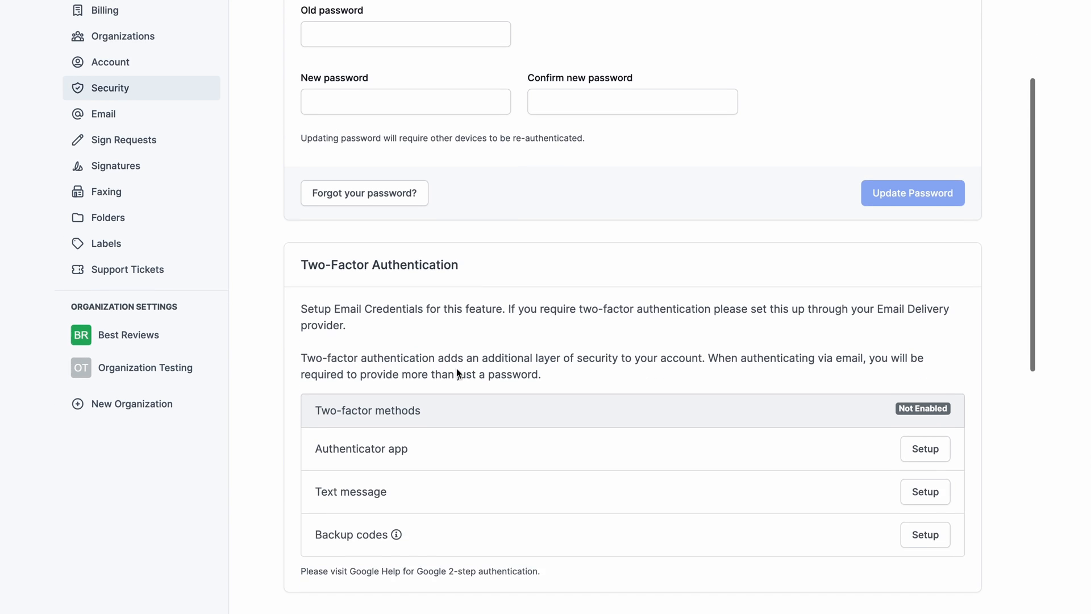
scroll("down", 3)
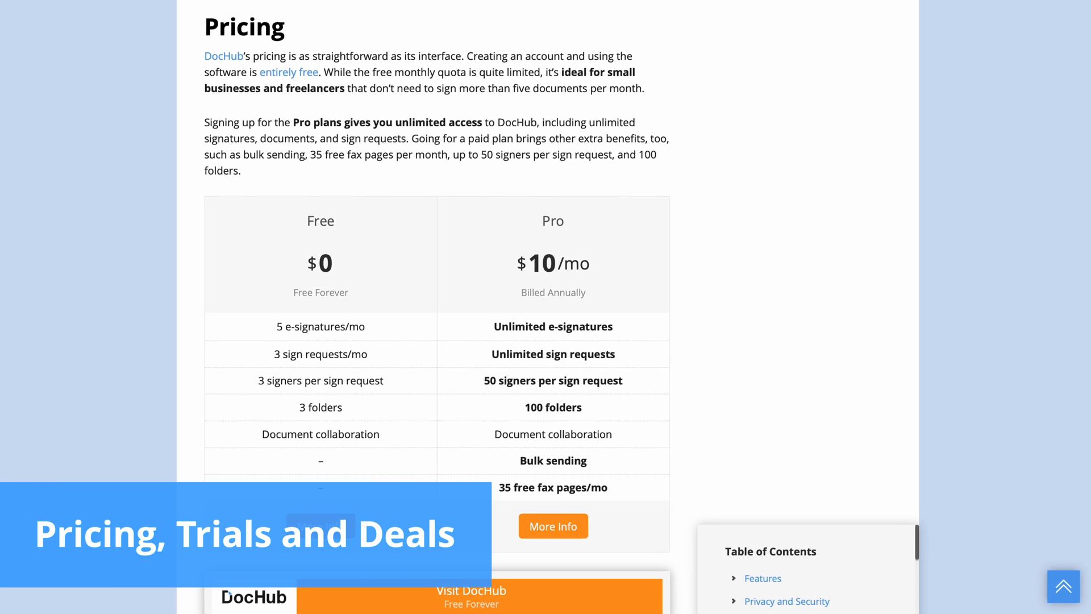
scroll("down", 3)
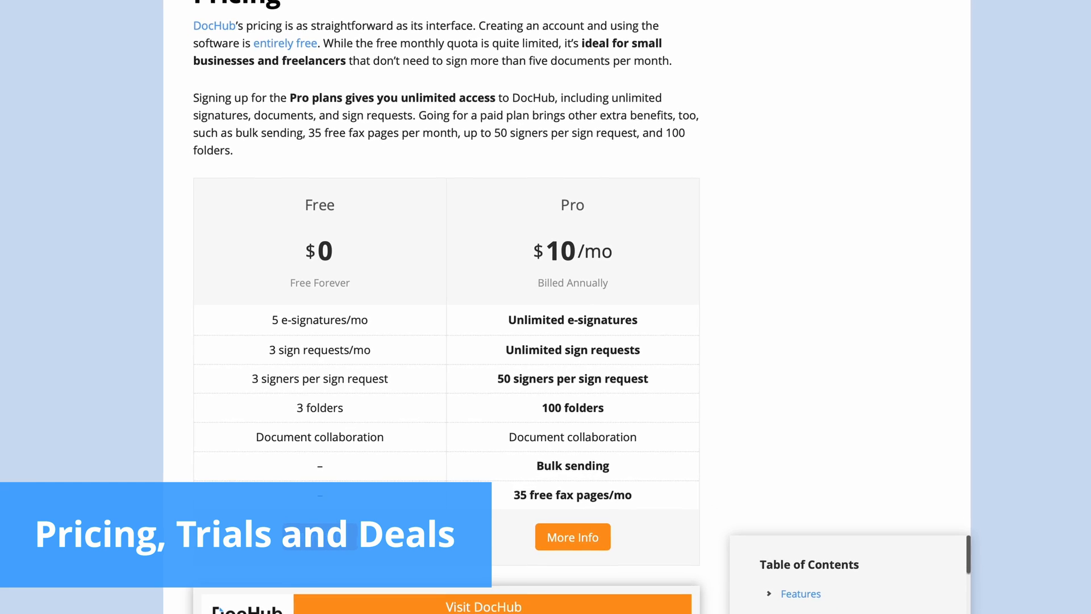
scroll("down", 3)
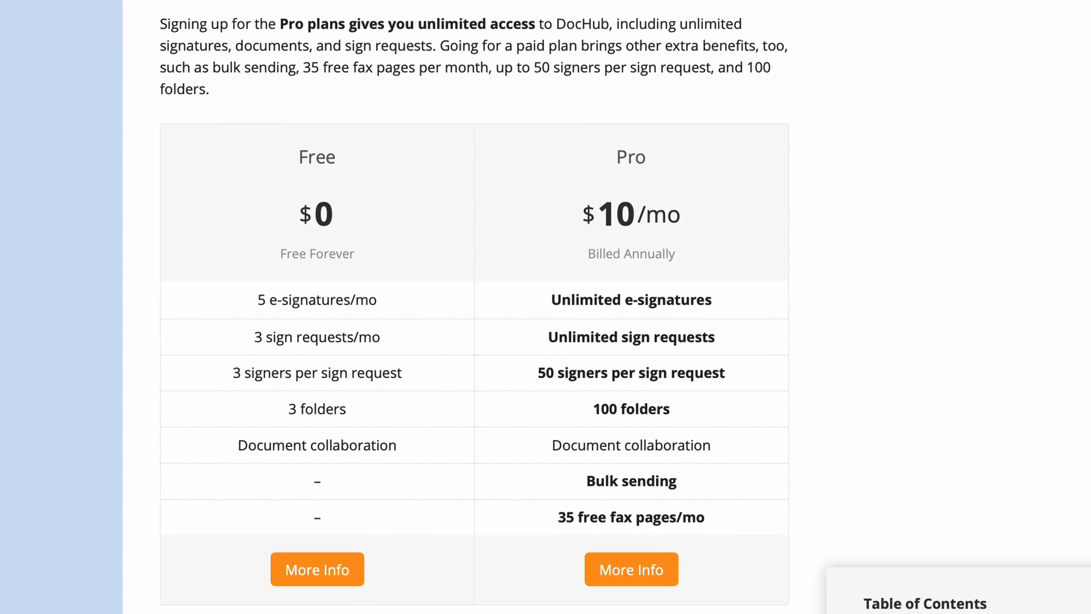
scroll("down", 3)
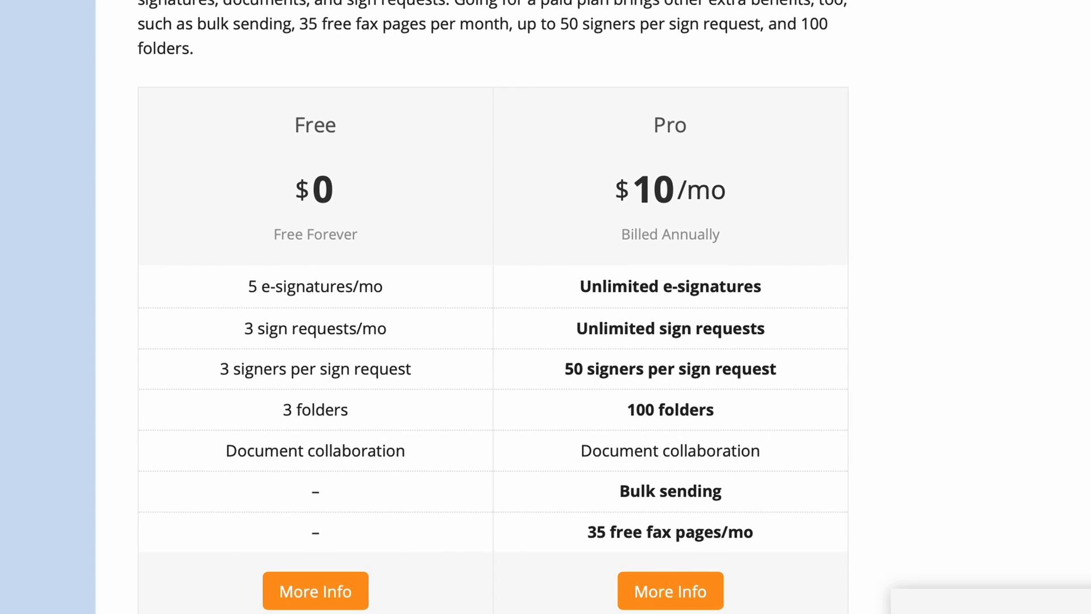
scroll("down", 3)
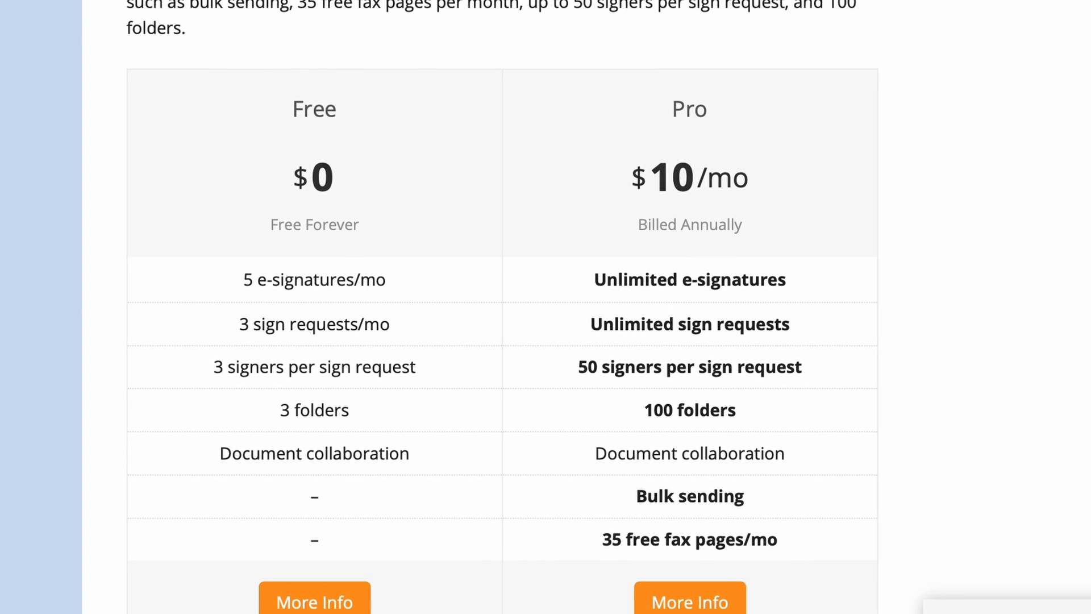
scroll("down", 3)
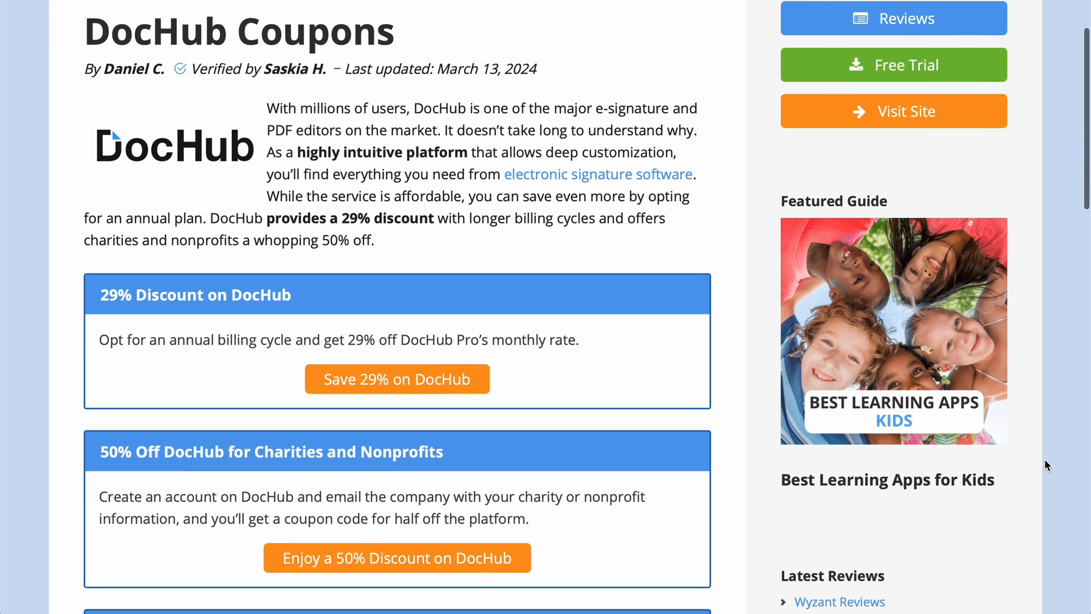
- Scroll the DocHub Coupons list past the discounts to the 30-Day Pro Free Trial box
scroll("down", 3)
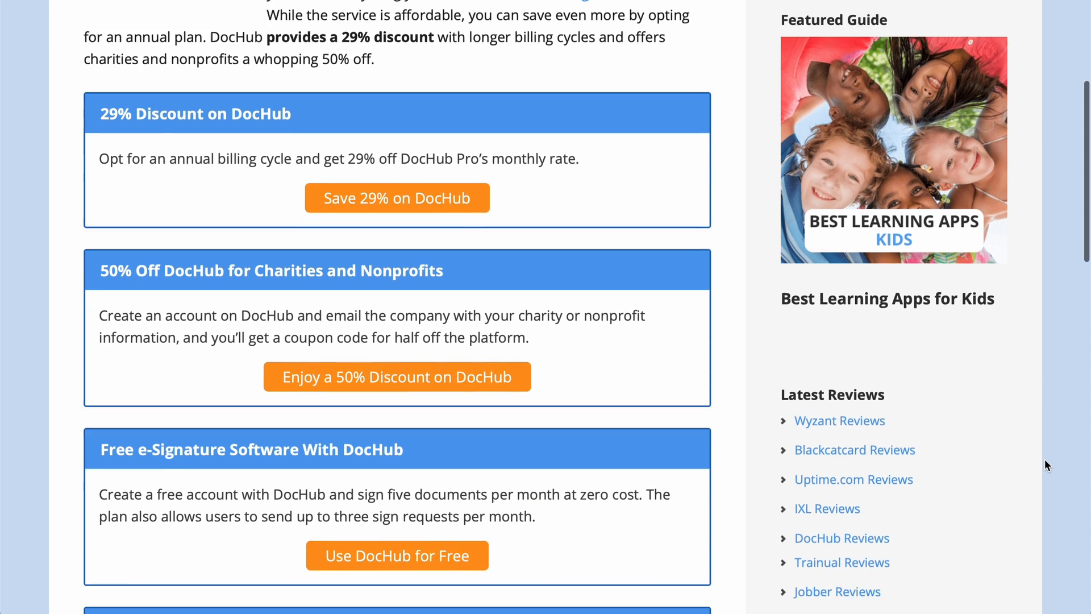
scroll("down", 3)
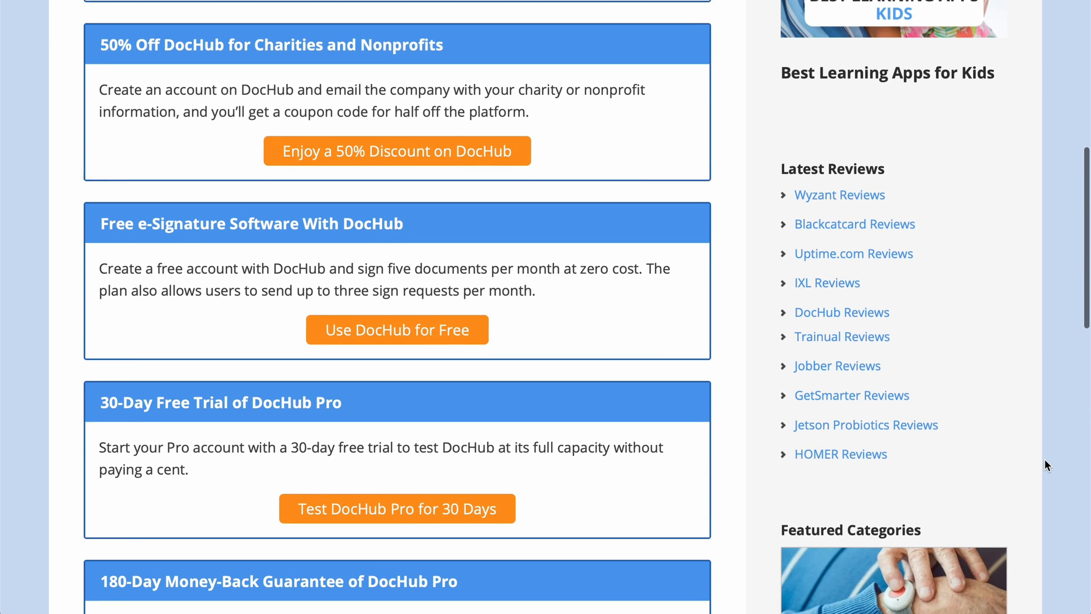
scroll("down", 3)
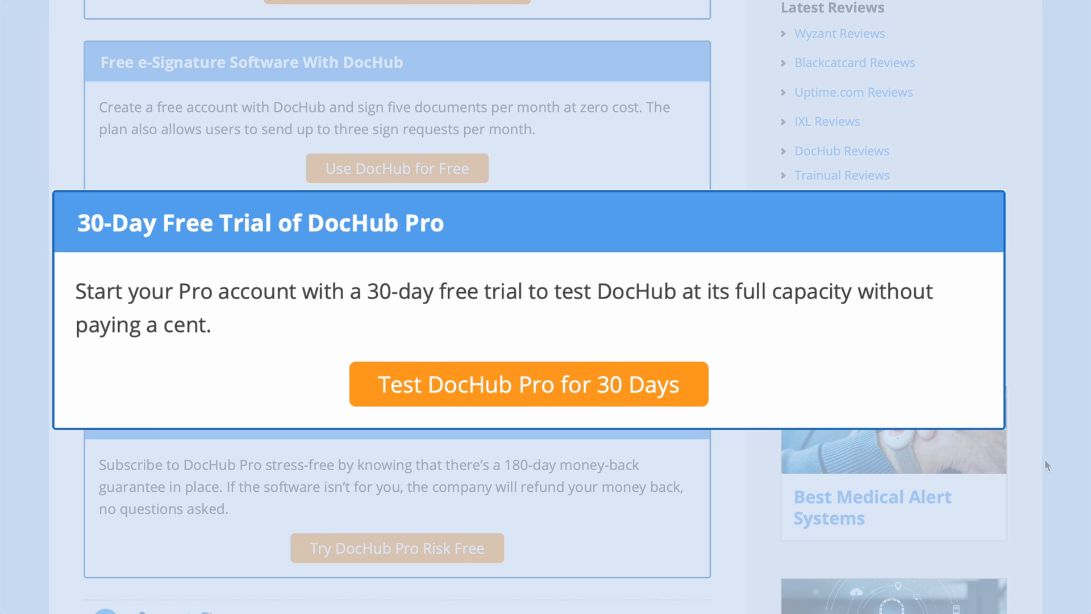
left_click(529, 384)
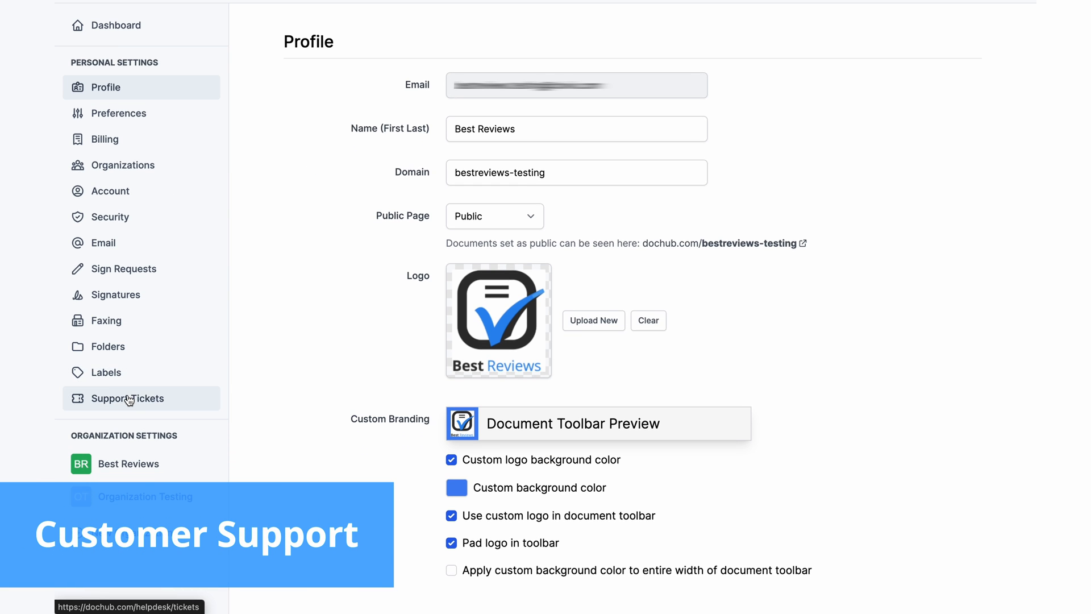
- Draft a Subscription & billing support ticket with the message 'something...'
left_click(127, 399)
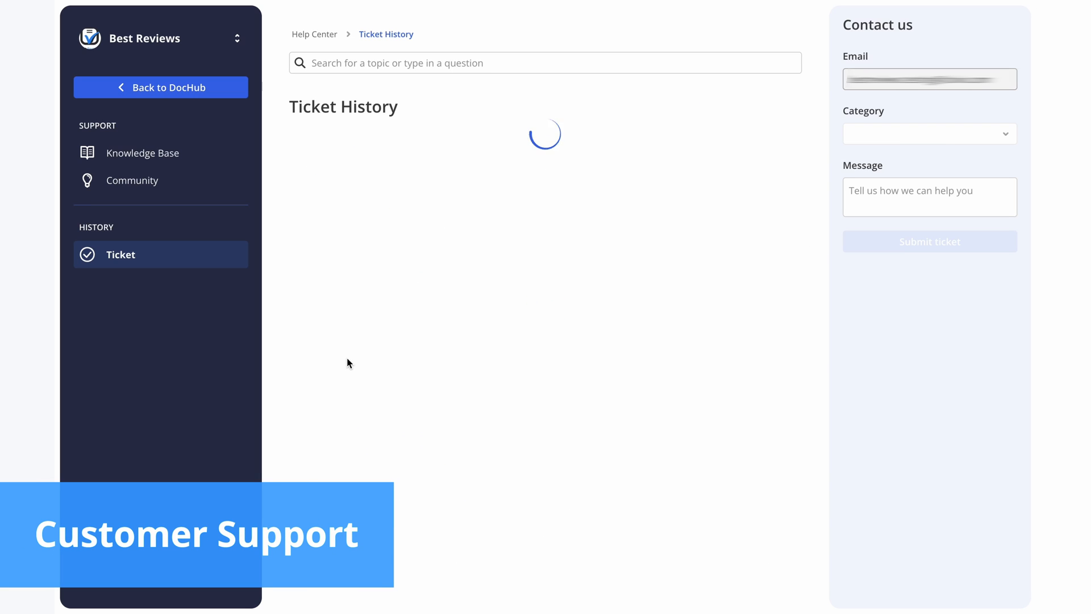
left_click(929, 133)
type("I need help with")
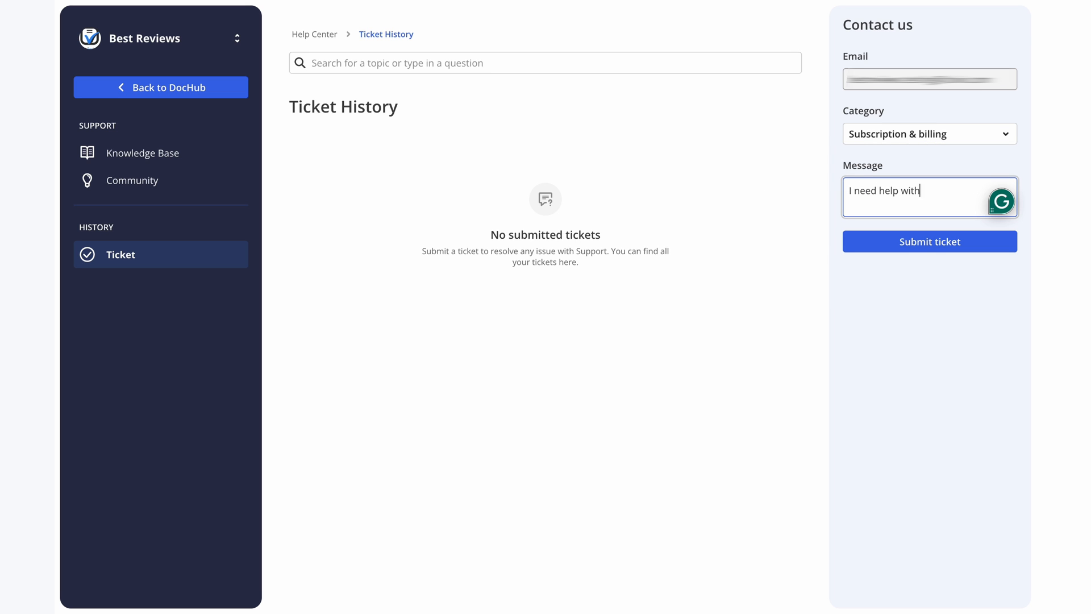
type("something...")
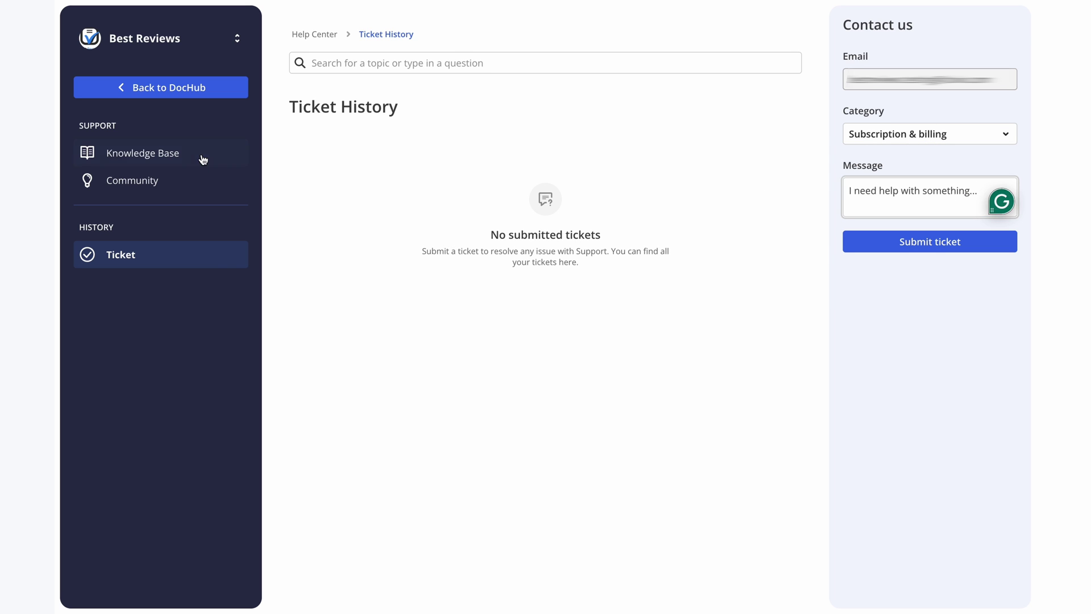
- Read the Knowledge Base filtering article under Your DocHub Dashboard, then go to Community
left_click(142, 153)
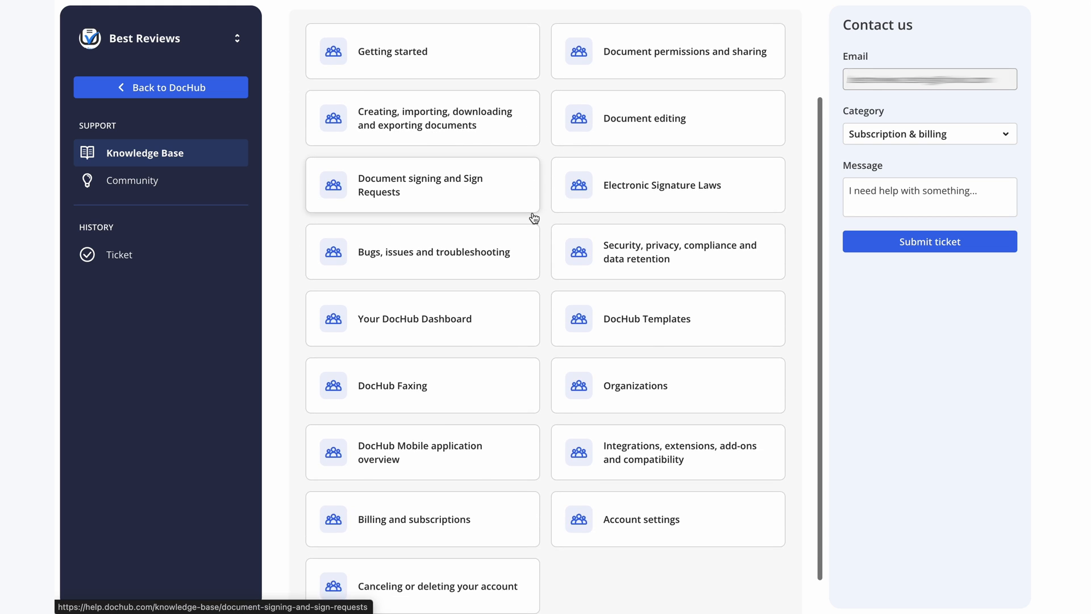
left_click(414, 318)
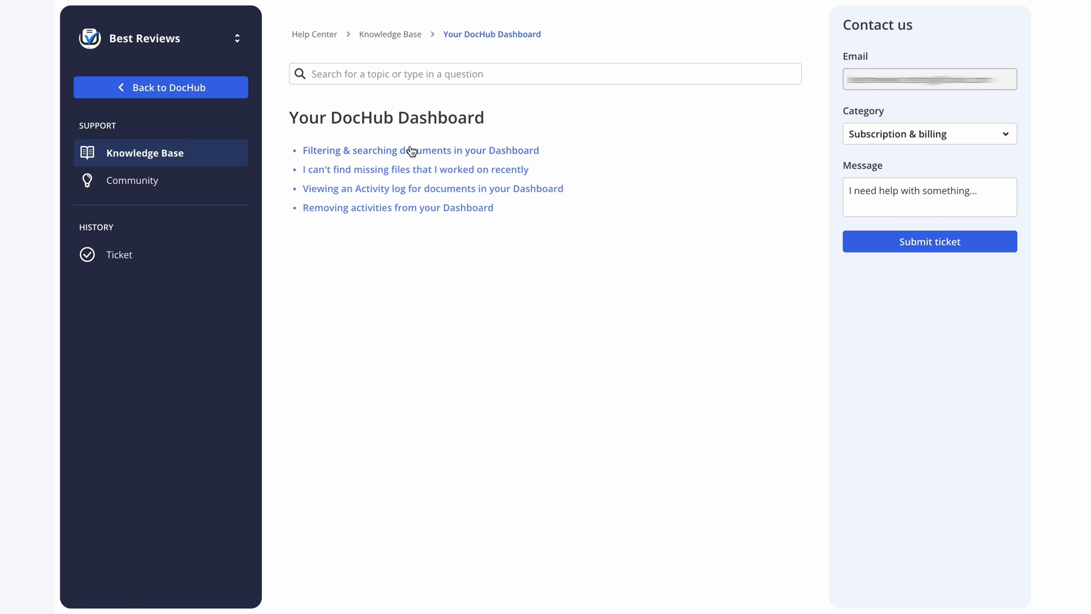
left_click(415, 150)
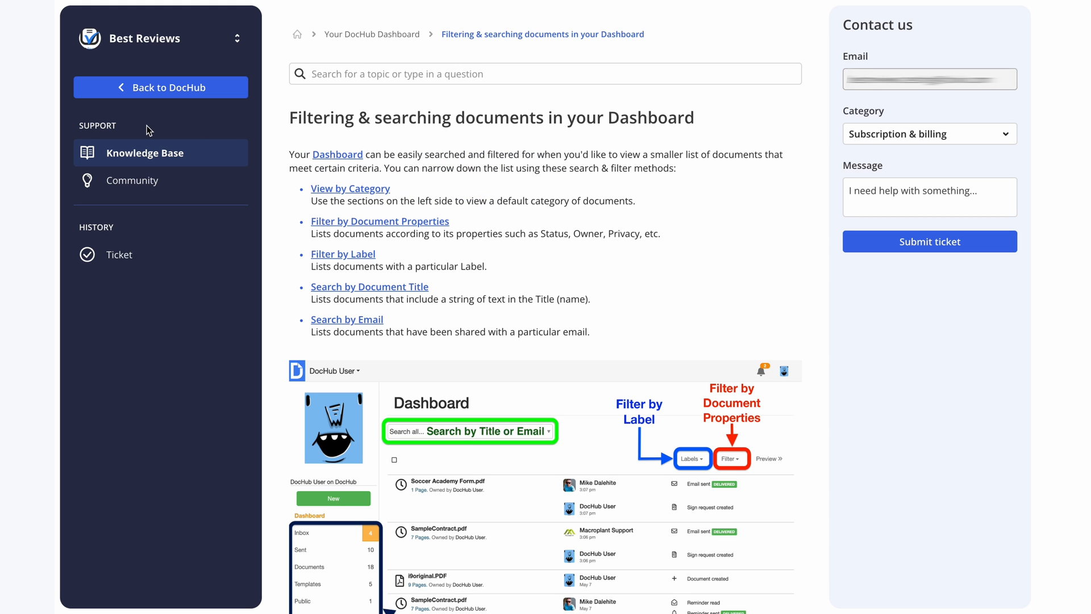
left_click(133, 180)
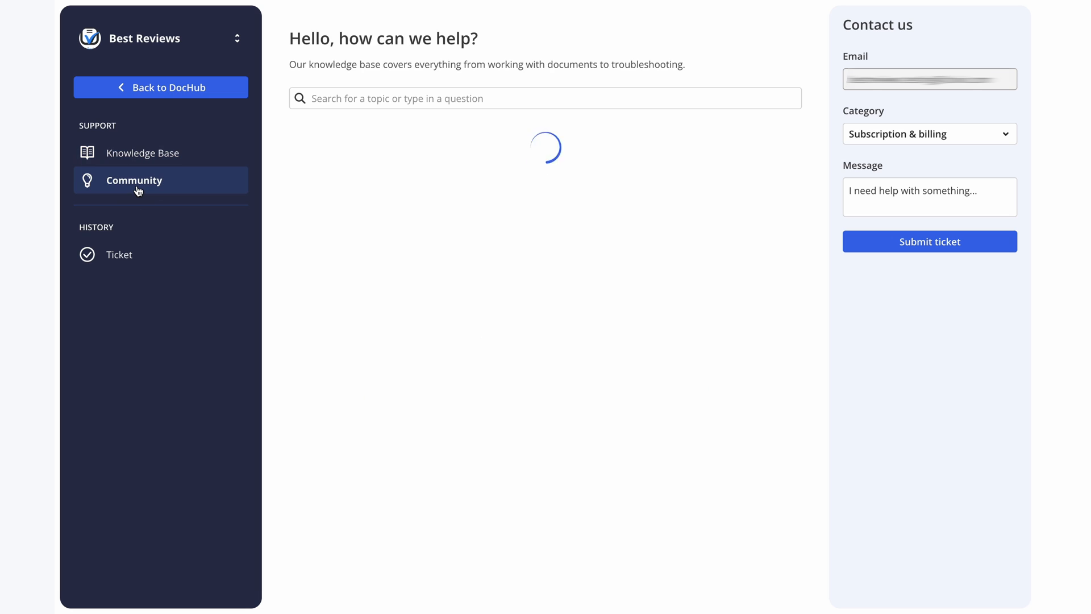
left_click(134, 180)
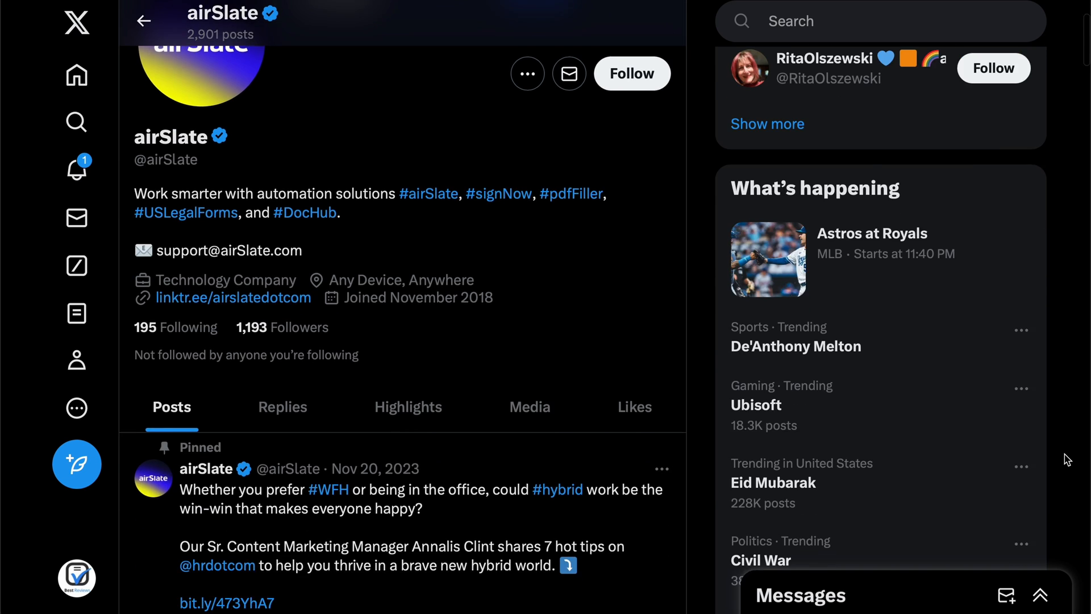
- Scroll down through the recent posts on airSlate's X profile
scroll("down", 3)
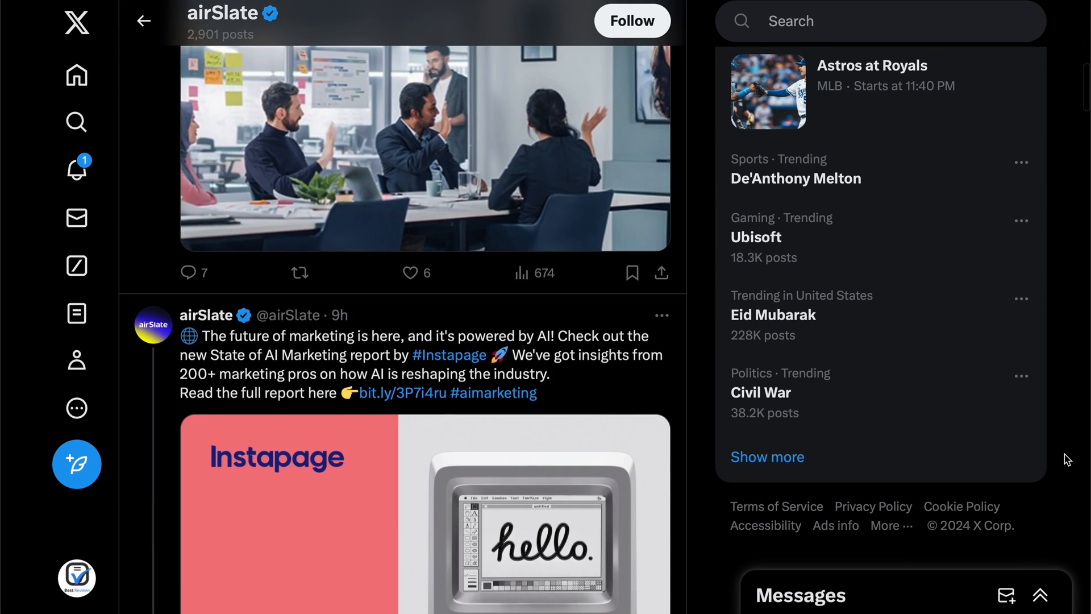
scroll("down", 3)
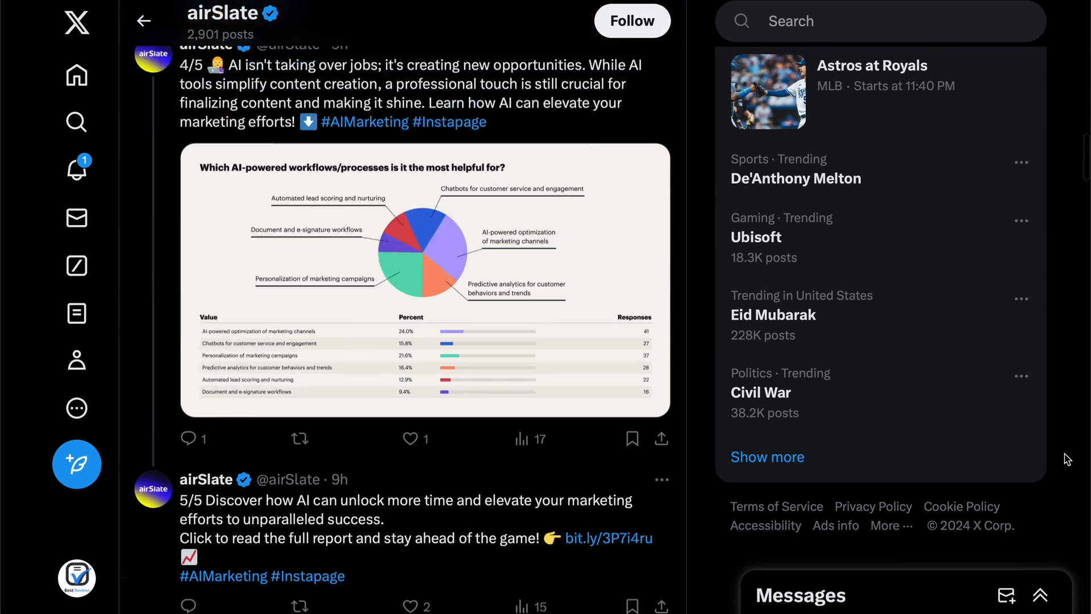
scroll("down", 3)
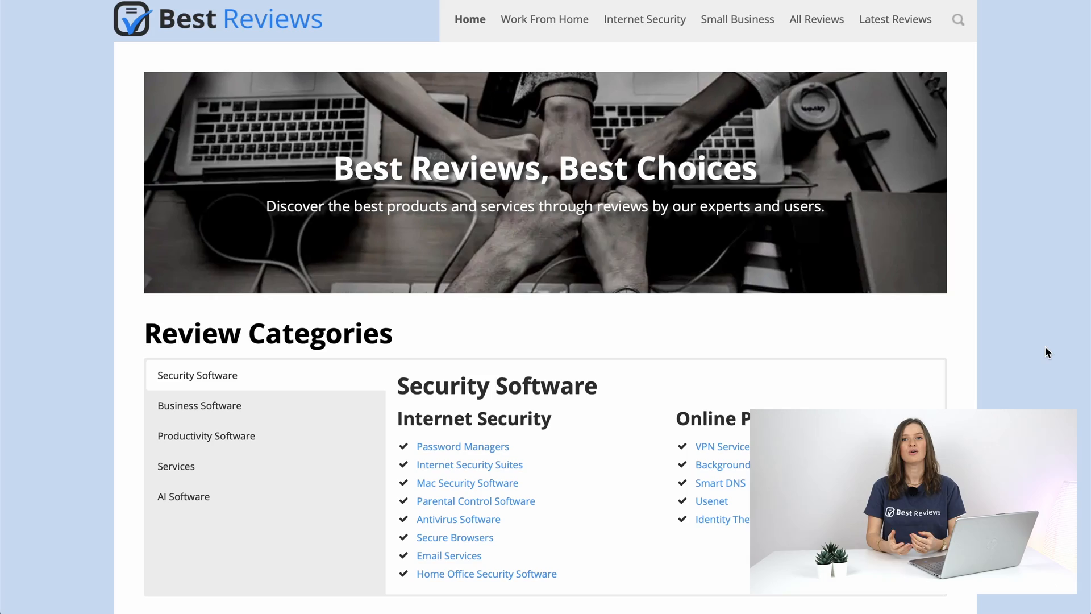
- Search Best Reviews for 'DocHub' and scroll the DocHub Reviews page to signature types
type("DocHub")
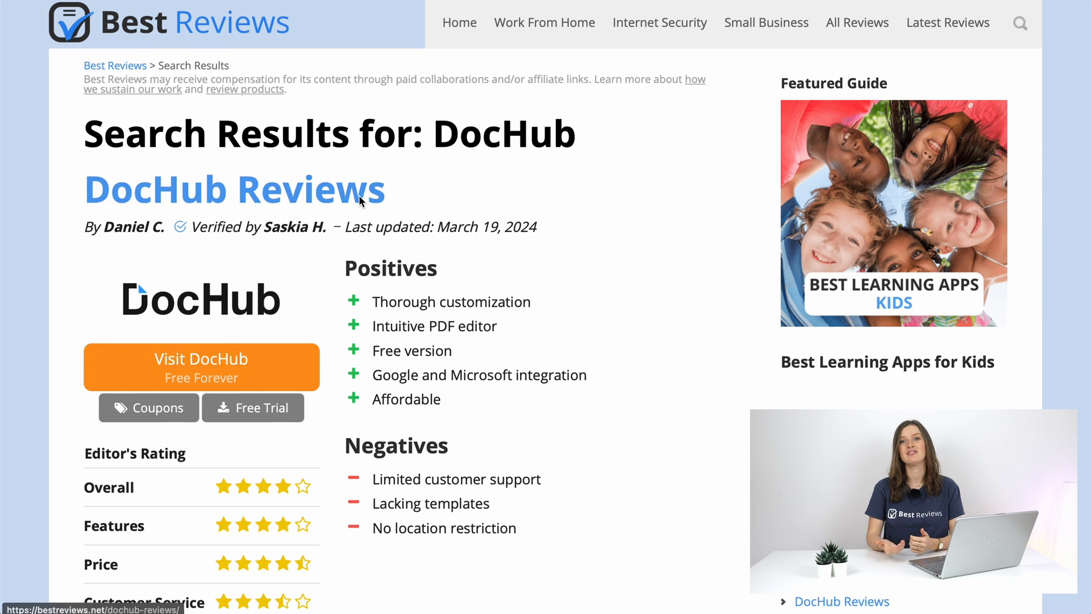
scroll("down", 3)
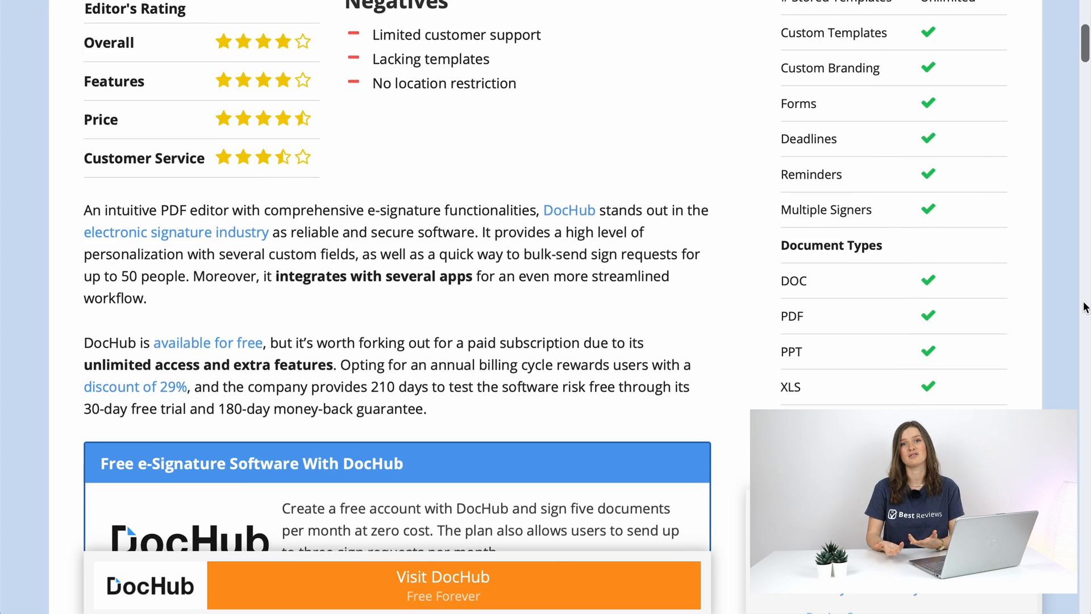
scroll("down", 3)
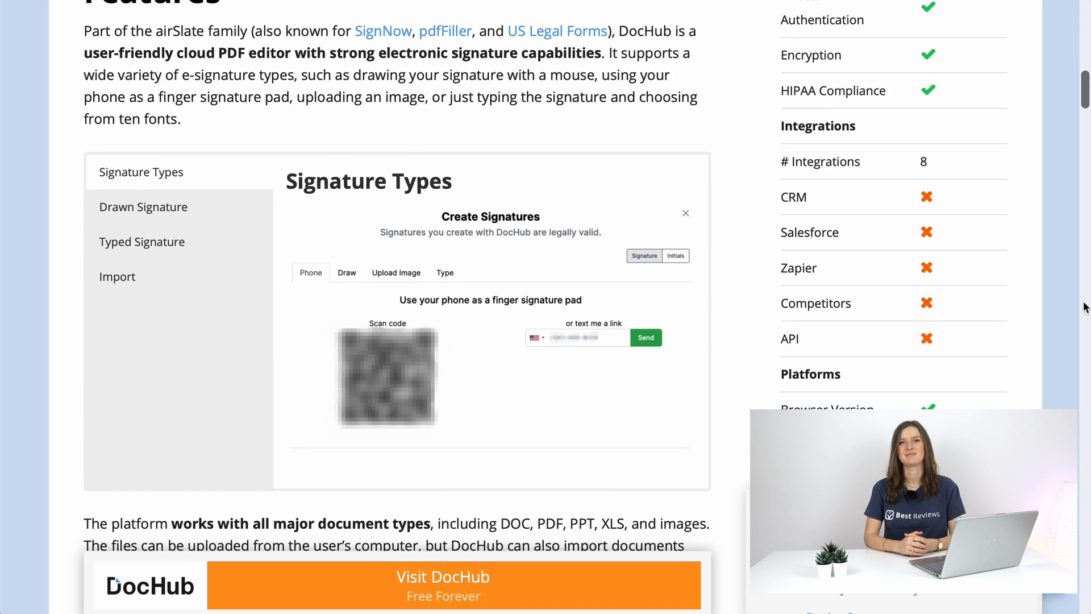